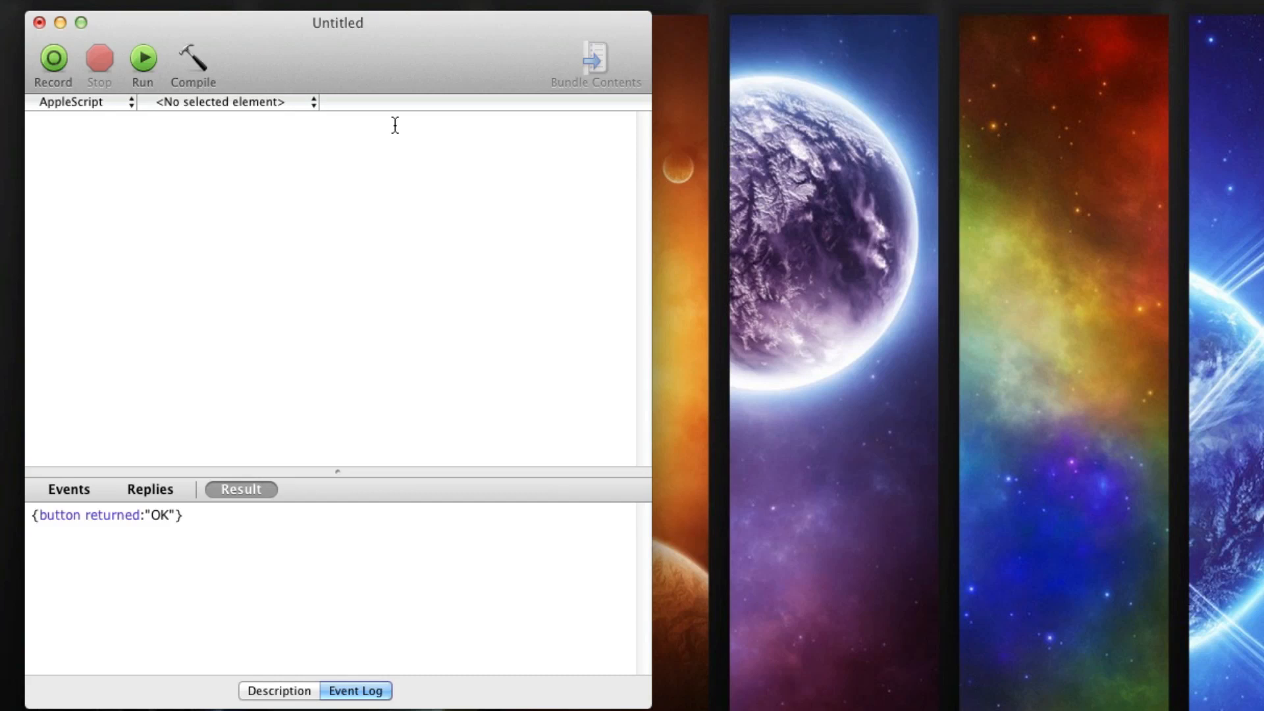
Write the first line set var to "Hello", replacing the earlier value 1.
left_click(33, 125)
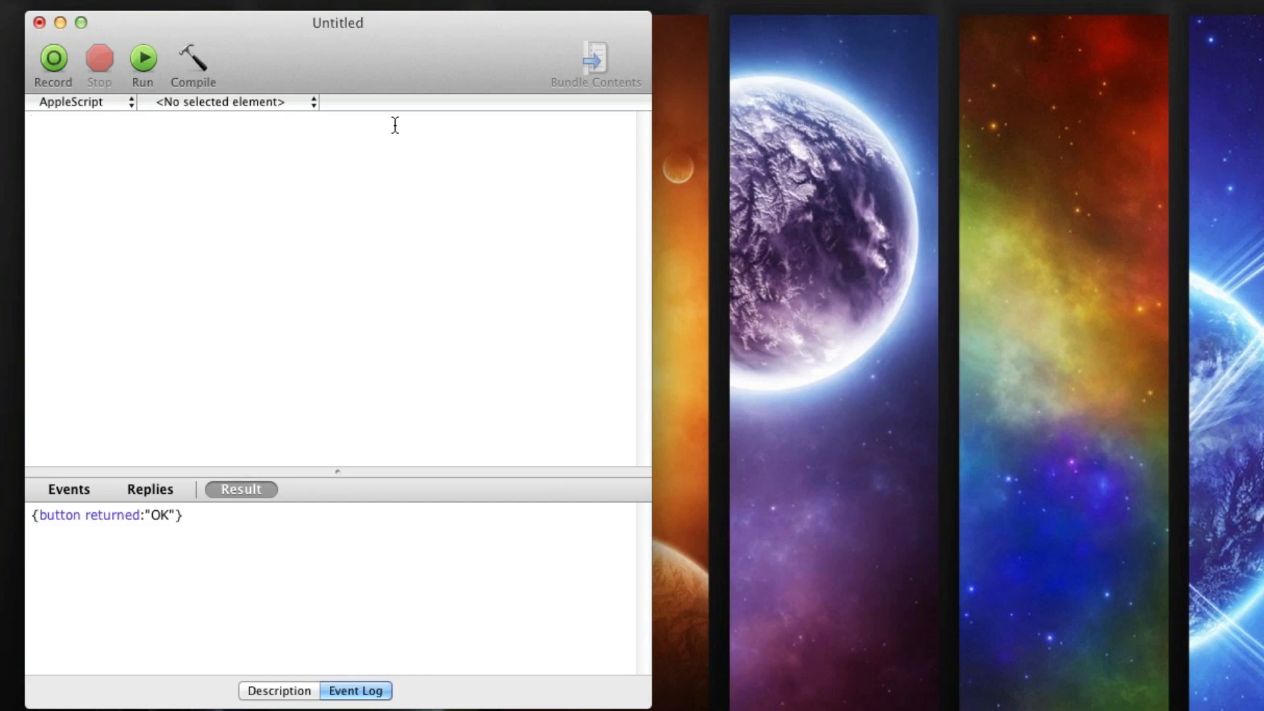
left_click(32, 126)
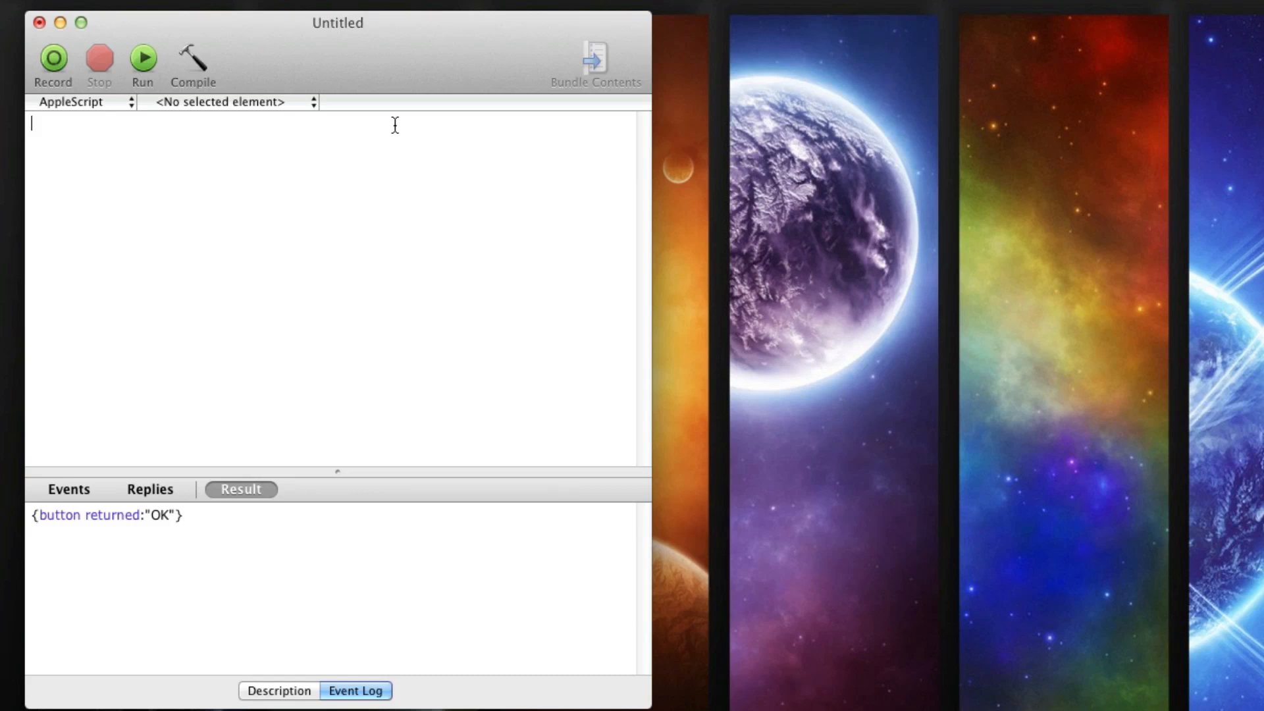
type("set var to")
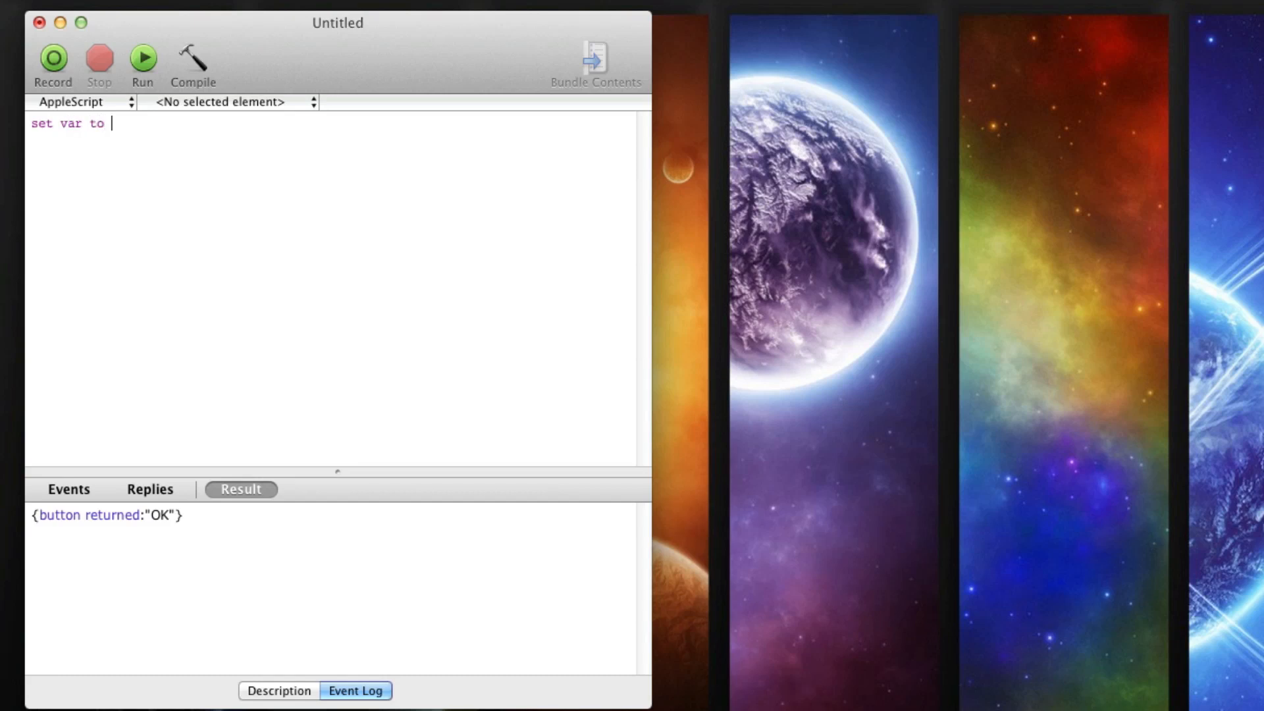
type("1")
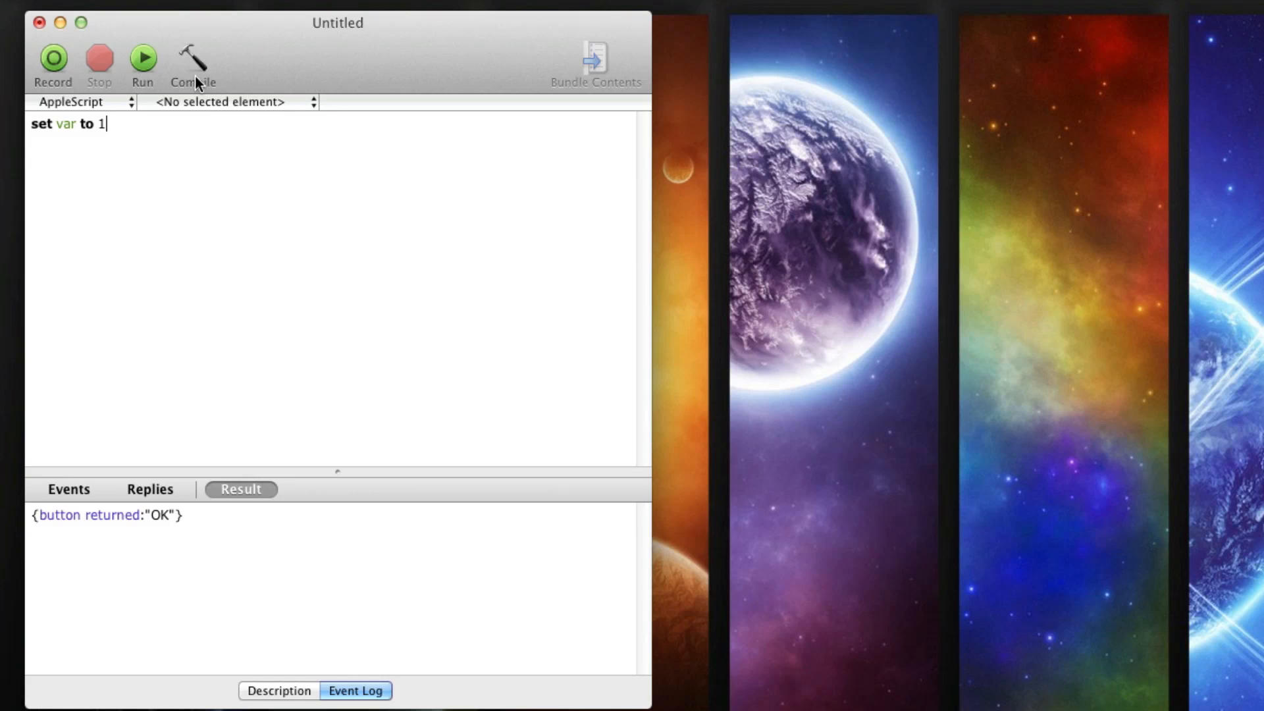
mouse_move(329, 223)
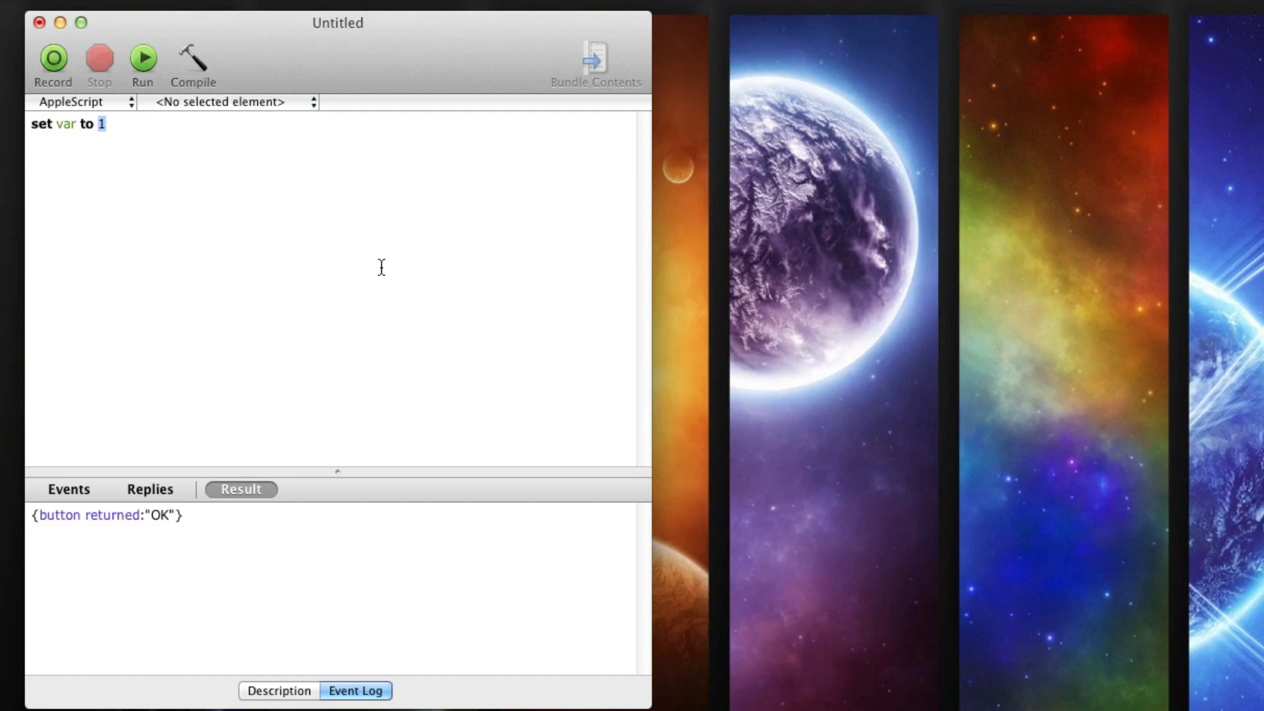
type("\"He")
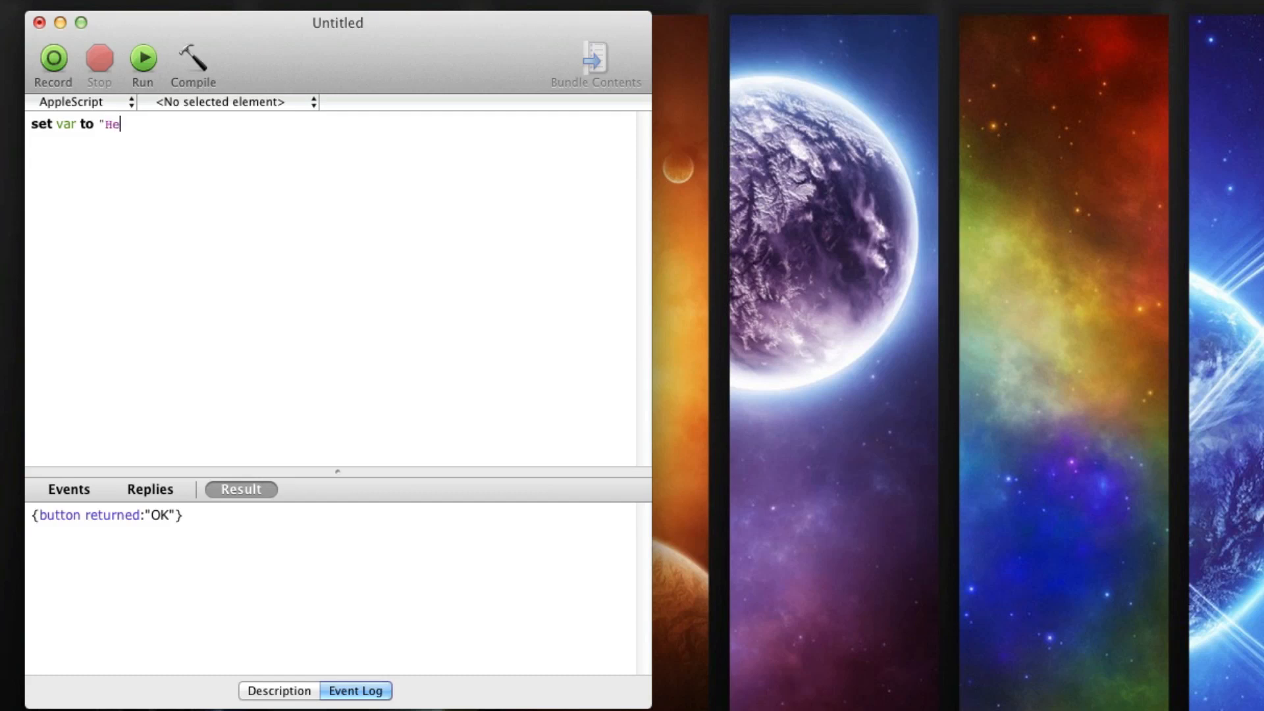
type("llo\"")
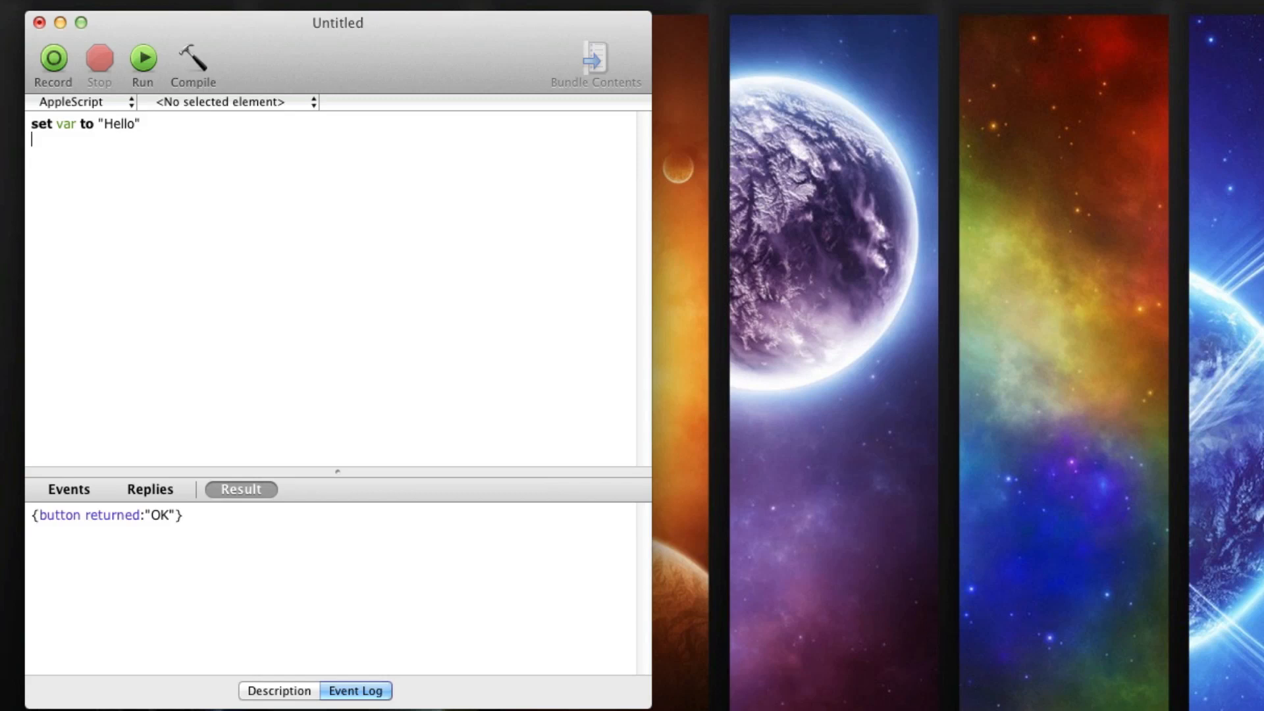
Add line two display dialog var, compile, and run it to show Hello.
type("dis")
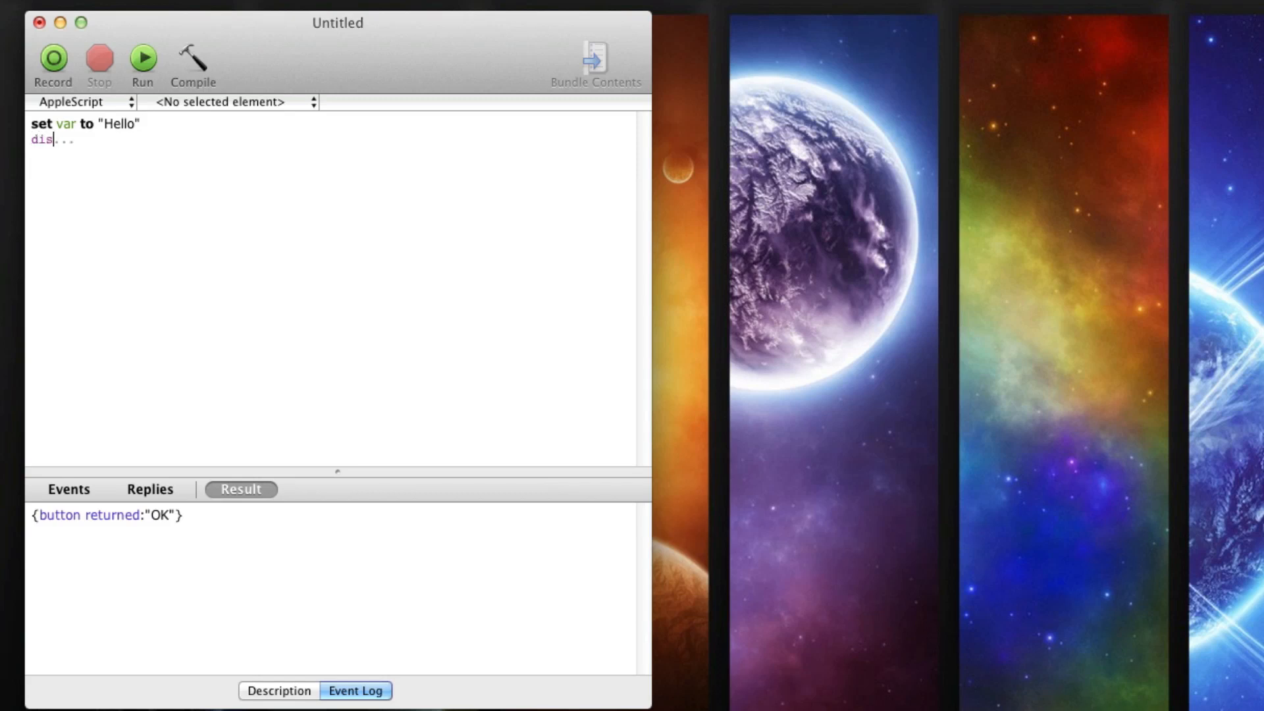
type("play")
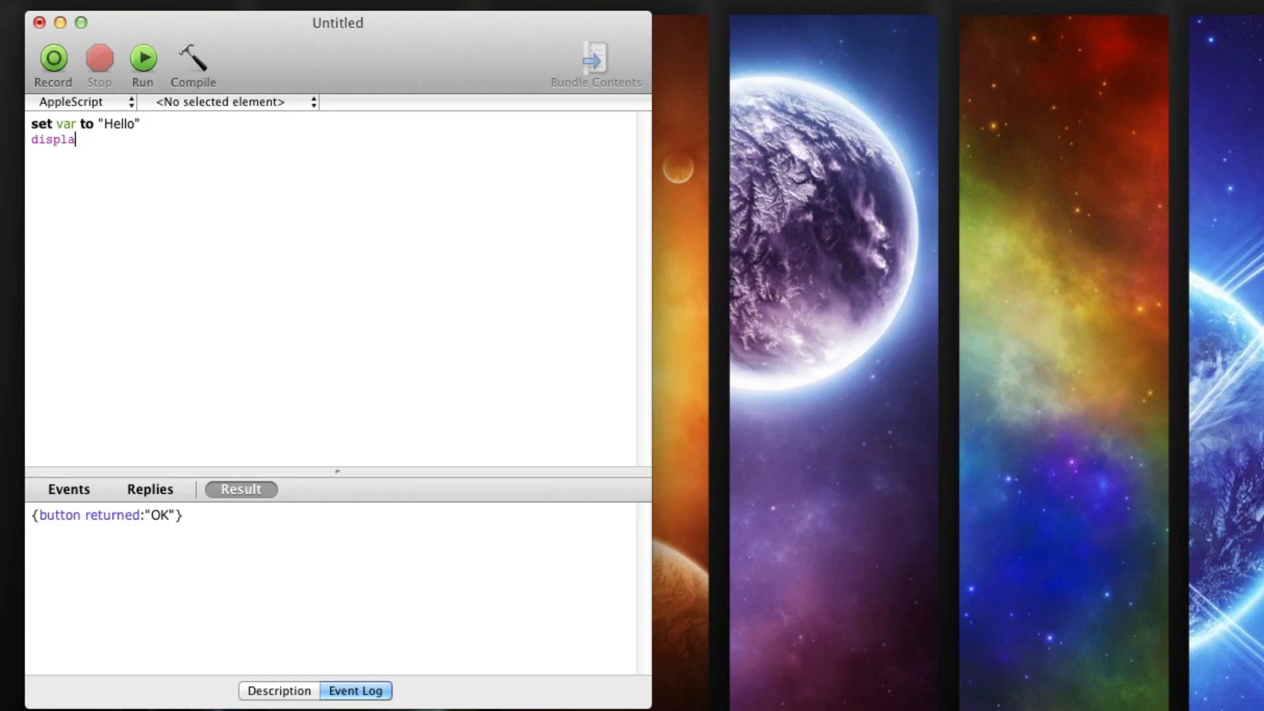
type("y dialog")
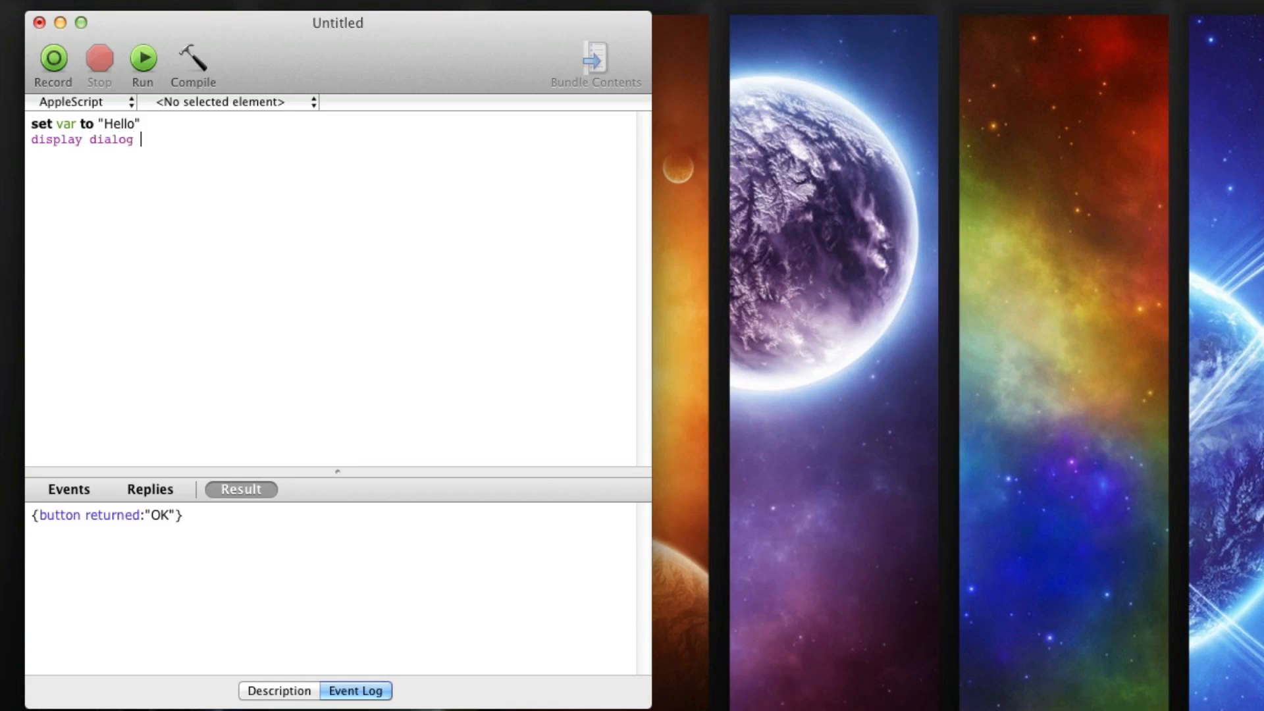
type("var")
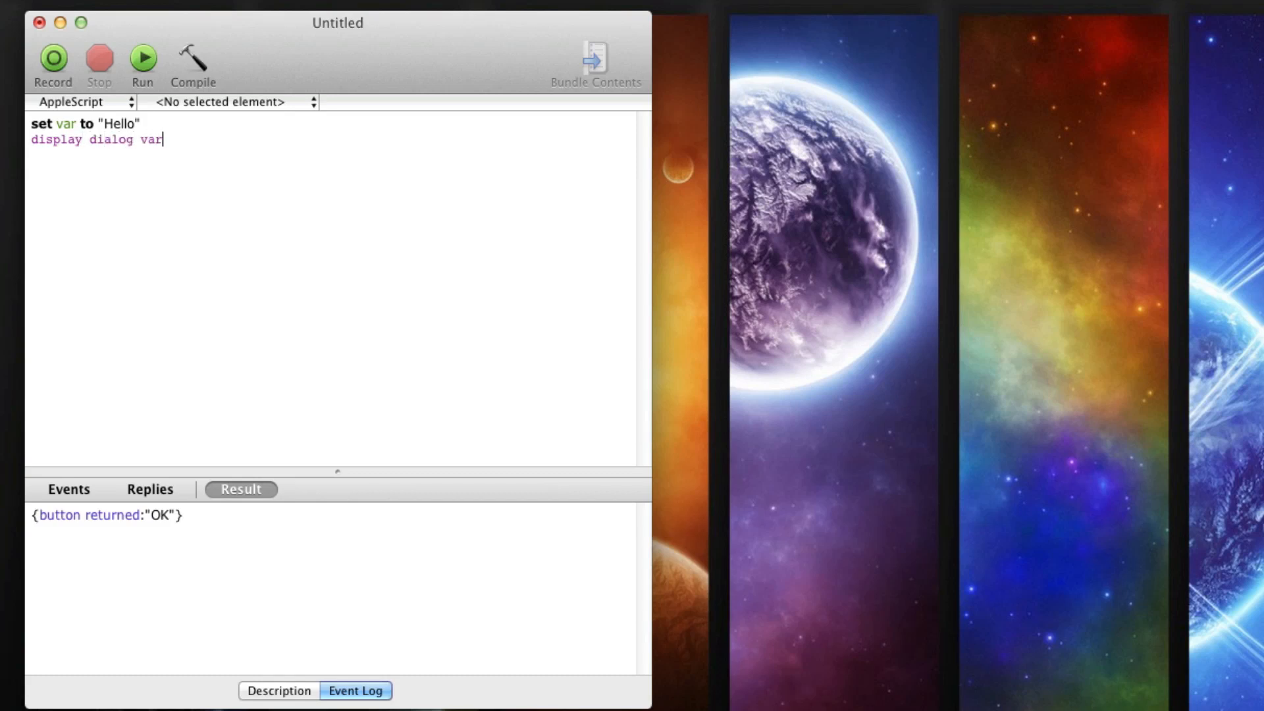
left_click(191, 58)
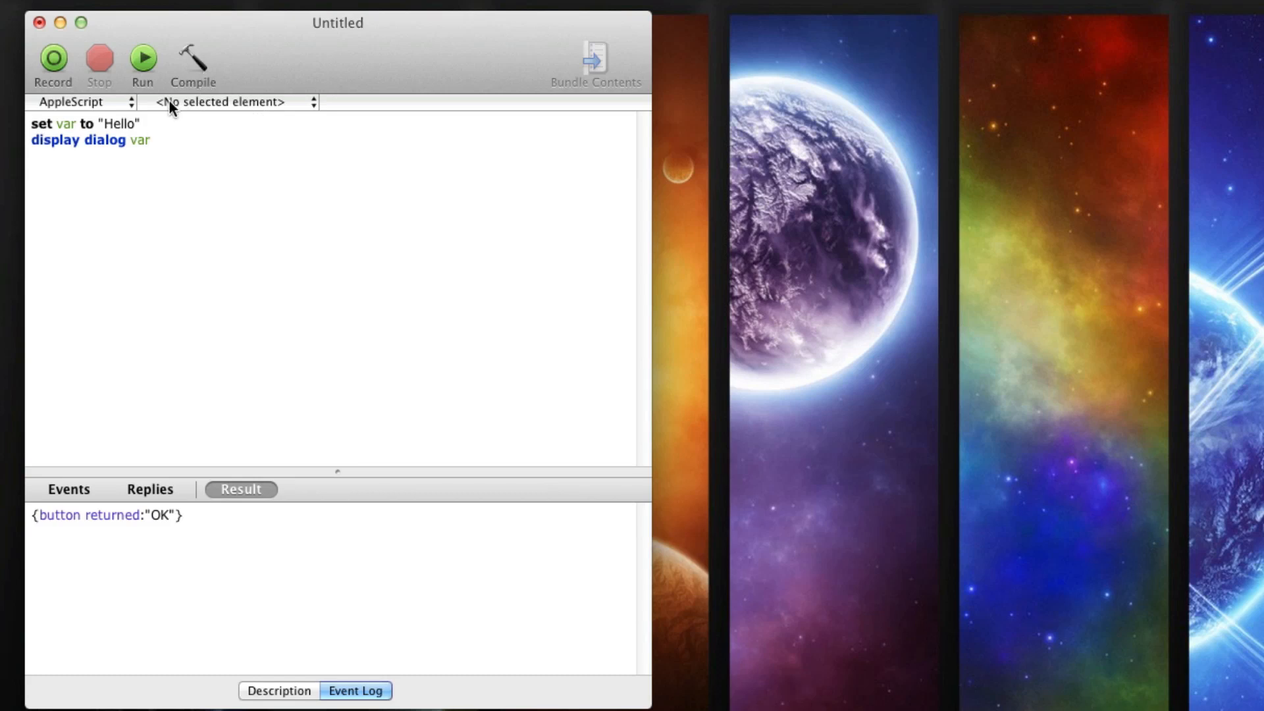
left_click(143, 58)
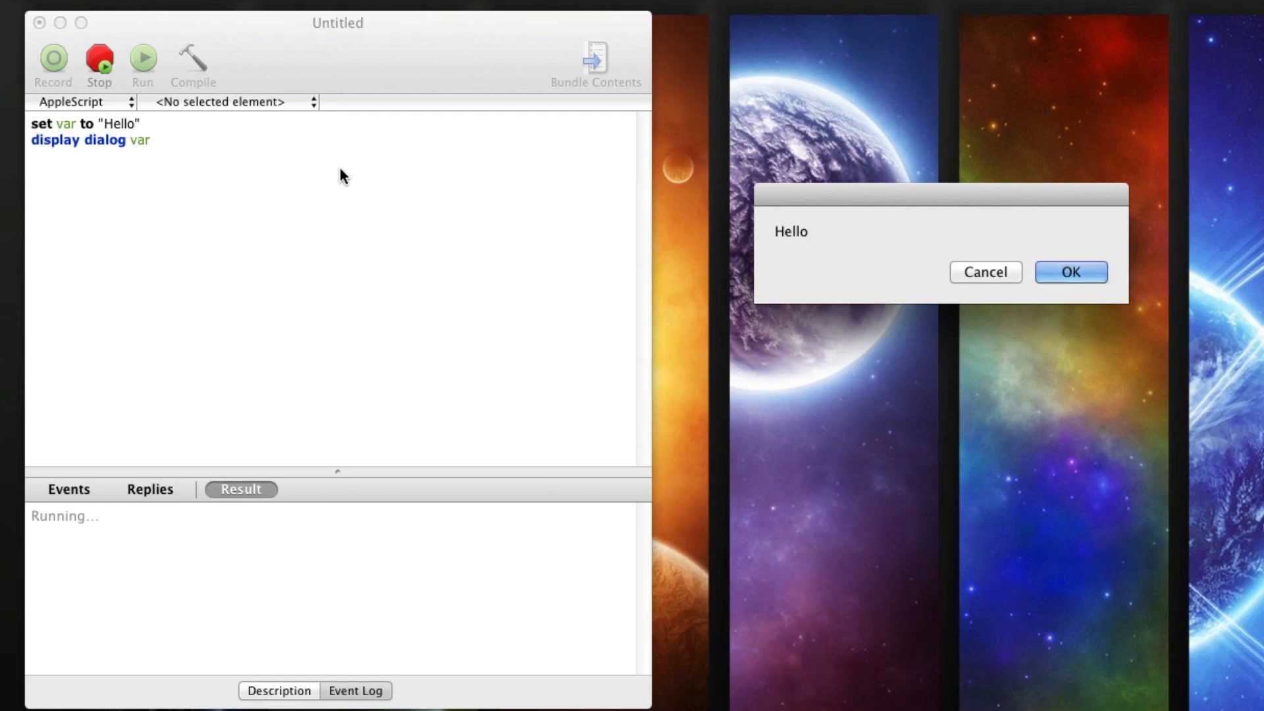
mouse_move(605, 202)
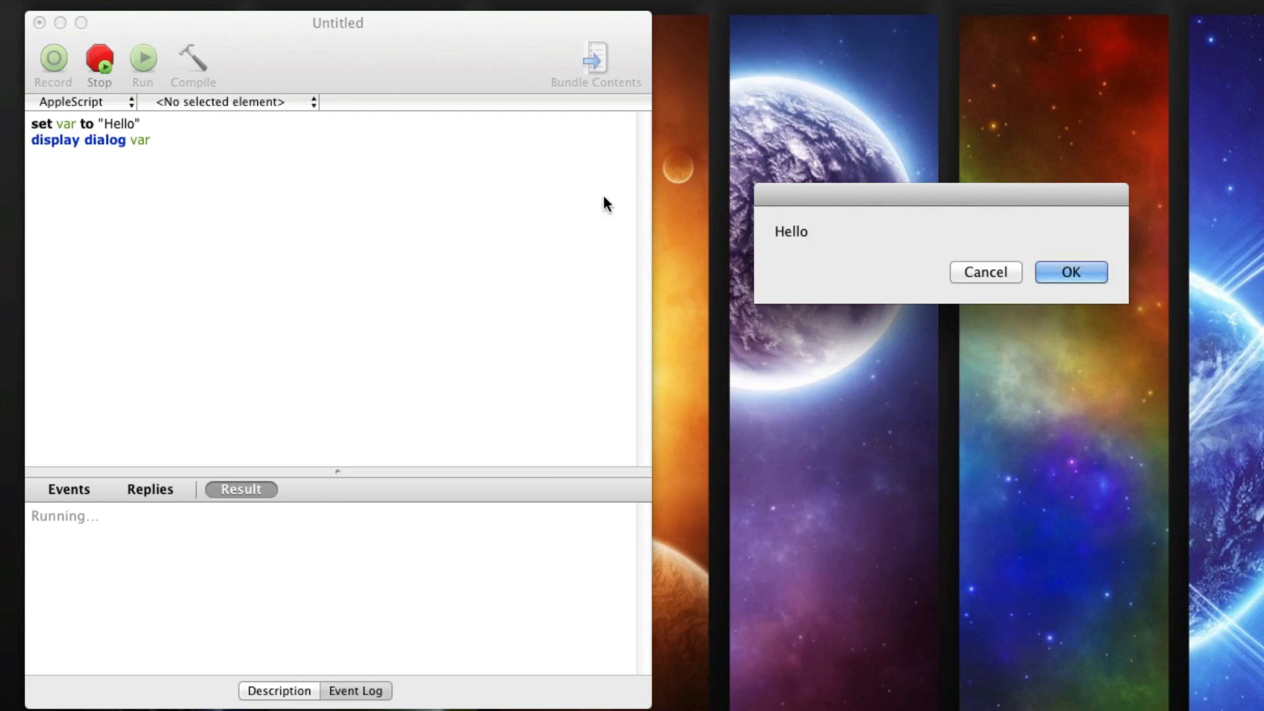
Dismiss the Hello dialog with OK and place the cursor after var on line two.
left_click(1071, 272)
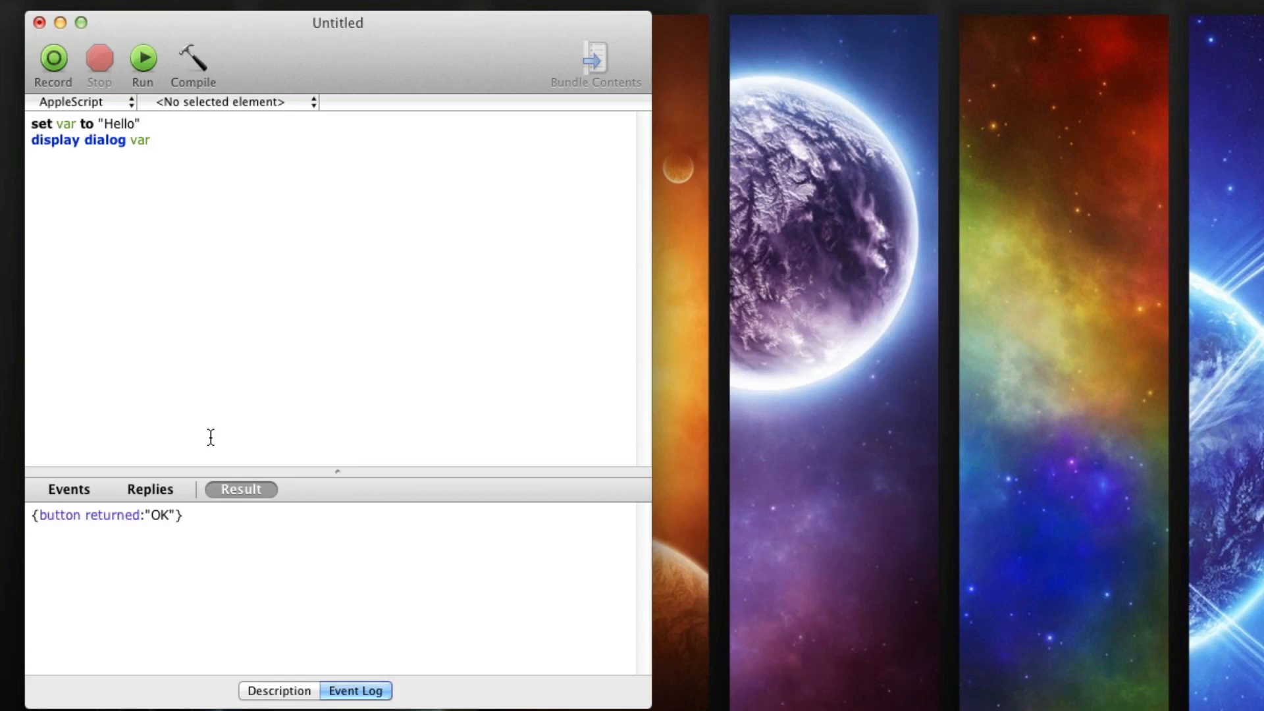
left_click(149, 140)
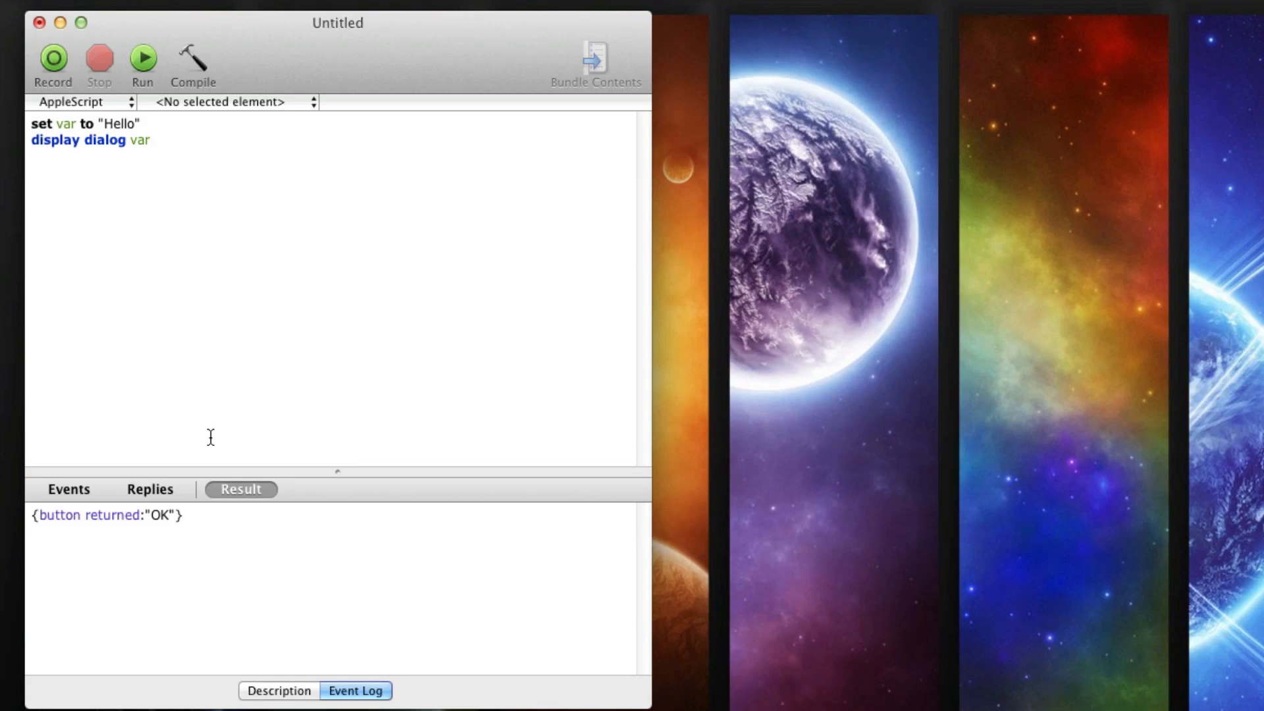
left_click(150, 141)
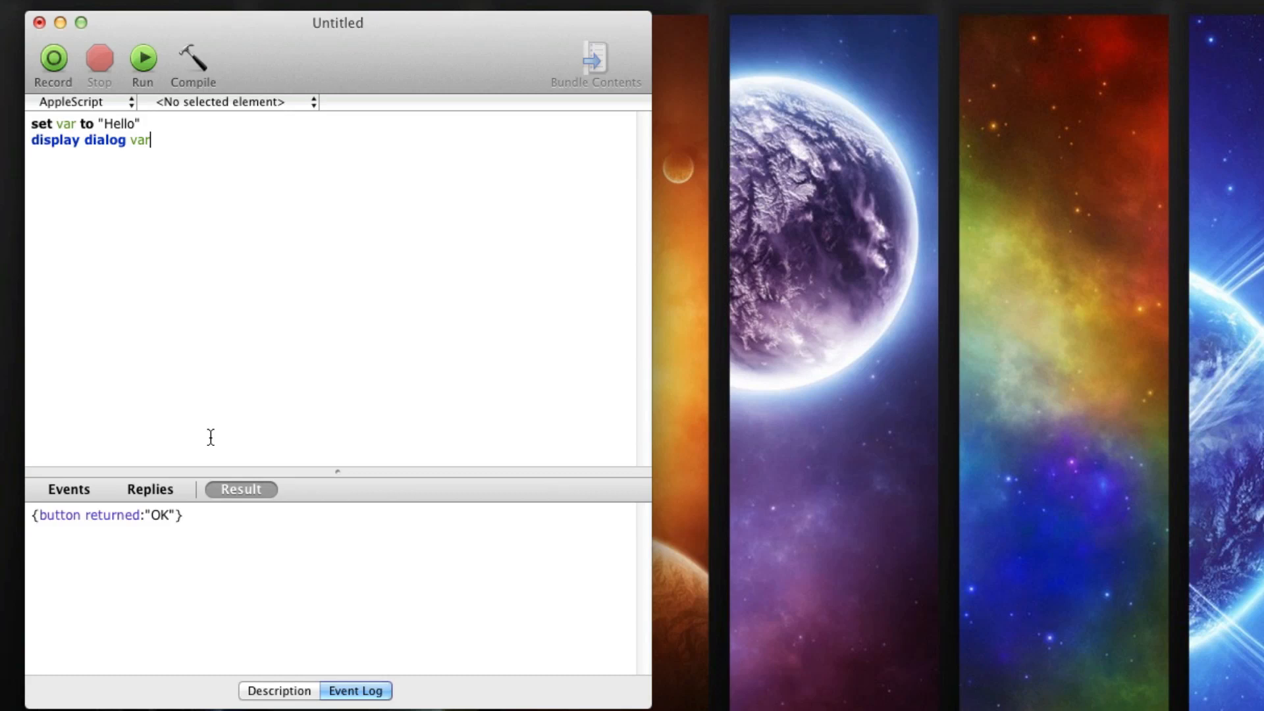
Retype var and begin the buttons parameter on the dialog line.
key("BackSpace")
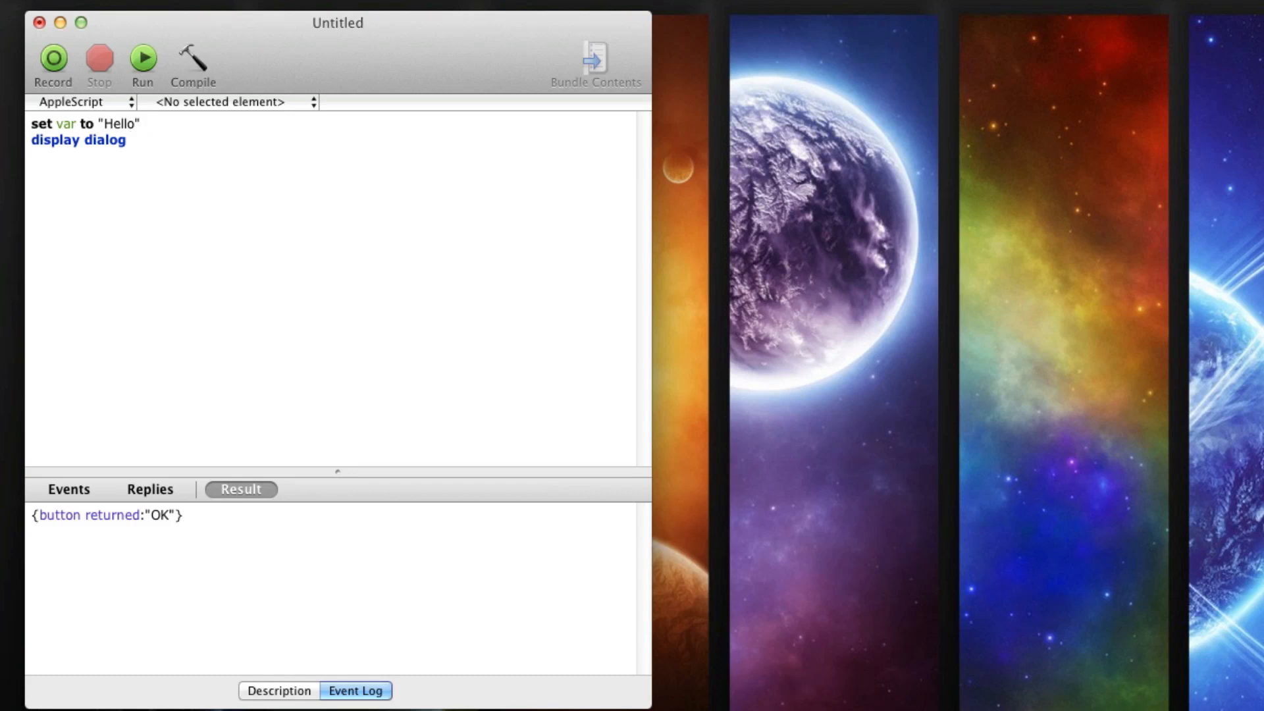
type("va \\r")
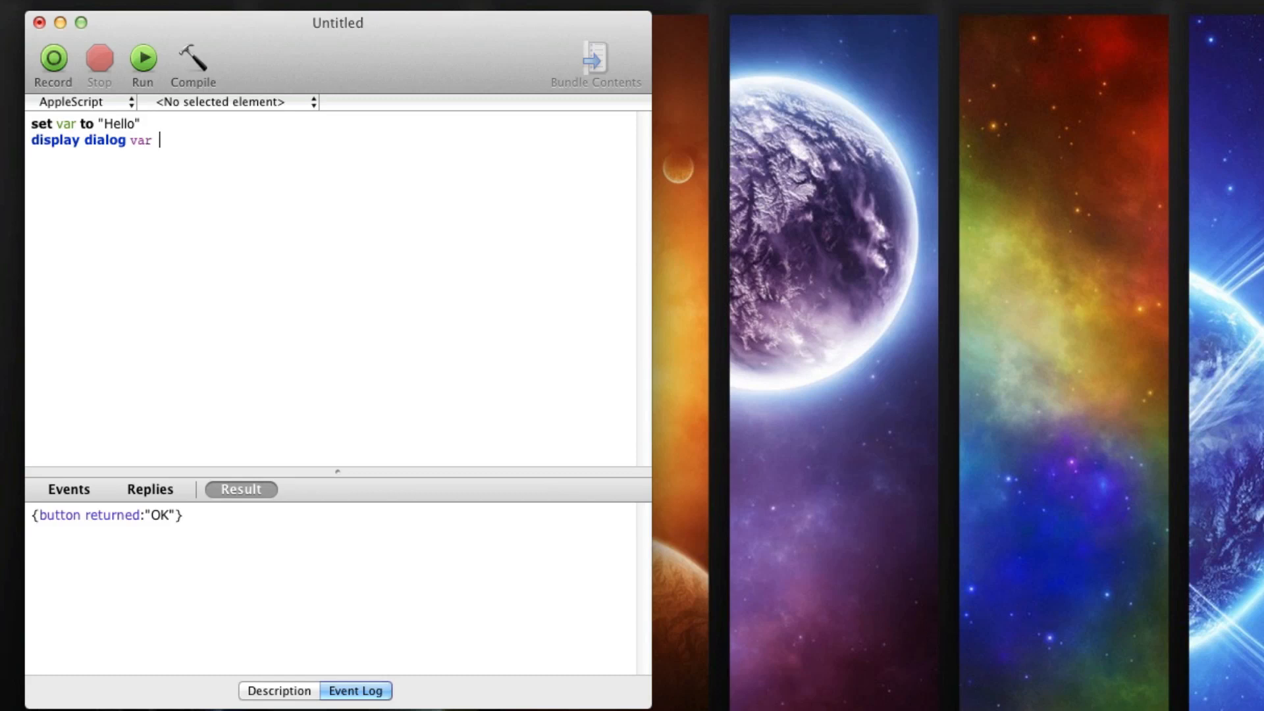
type("bu...")
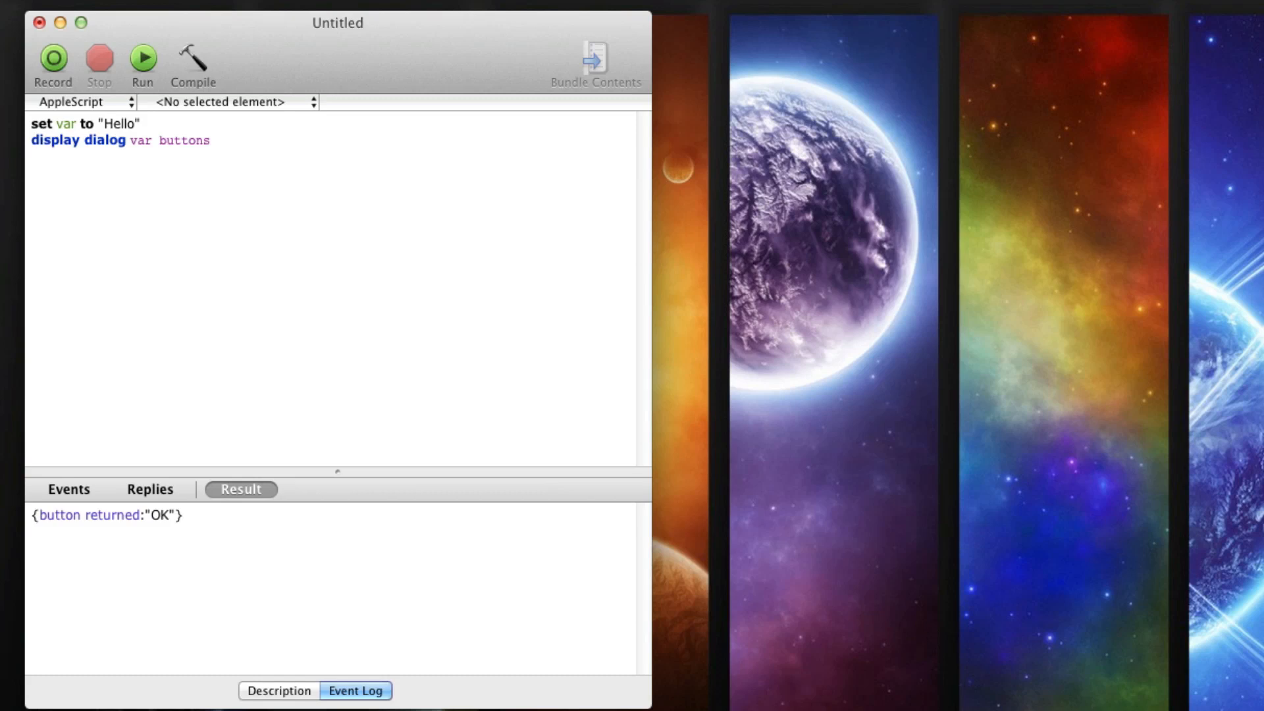
left_click(218, 140)
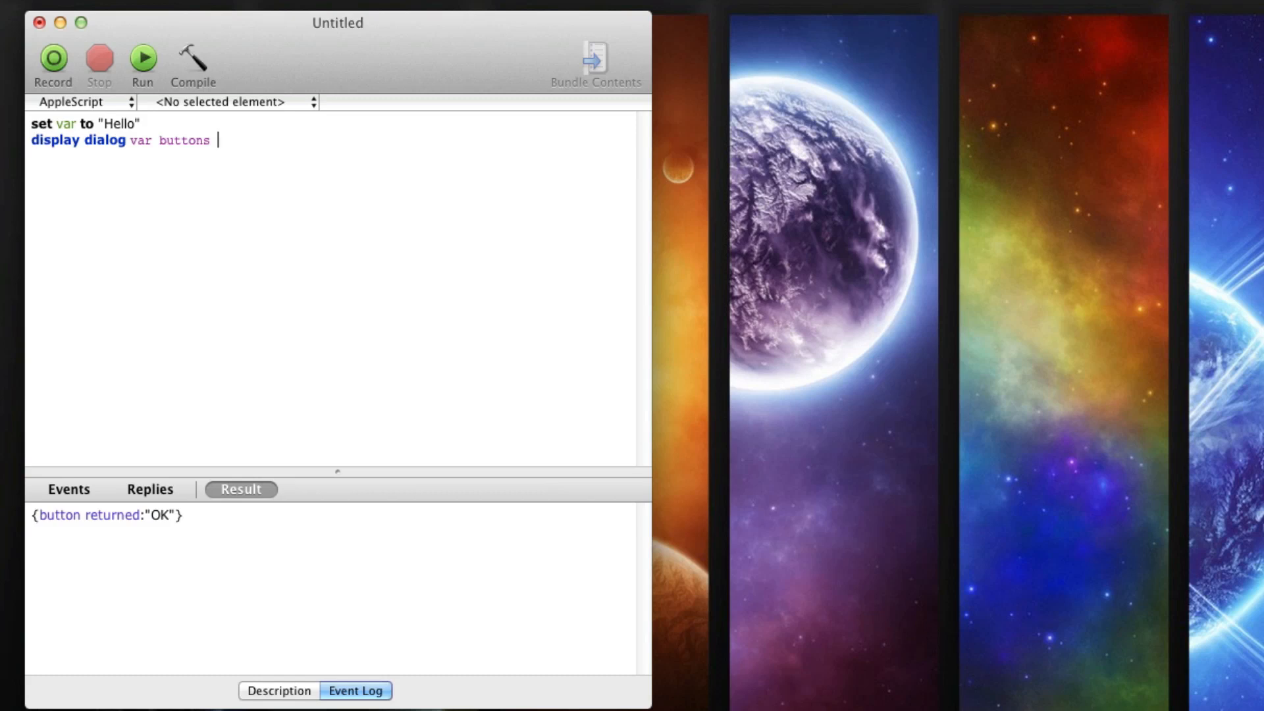
Enter the buttons list {"1", "2", "3"} and remove the stray trailing comma.
type("{")
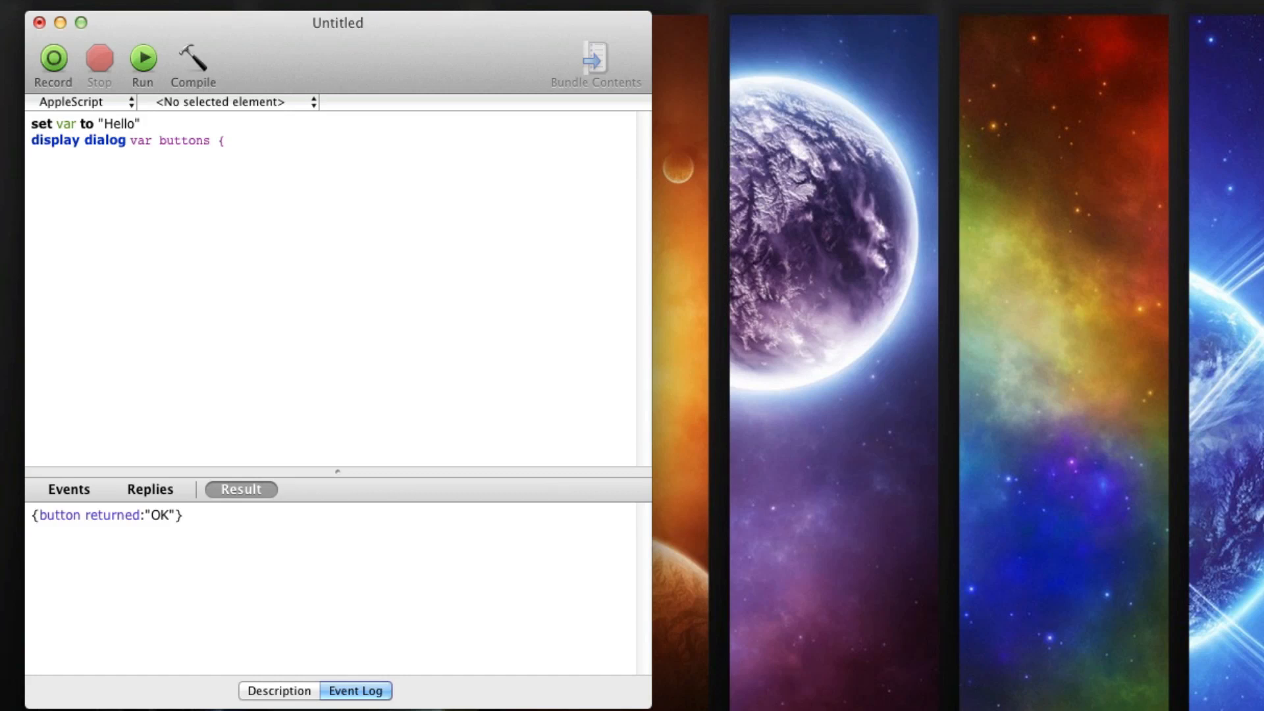
type("\"1")
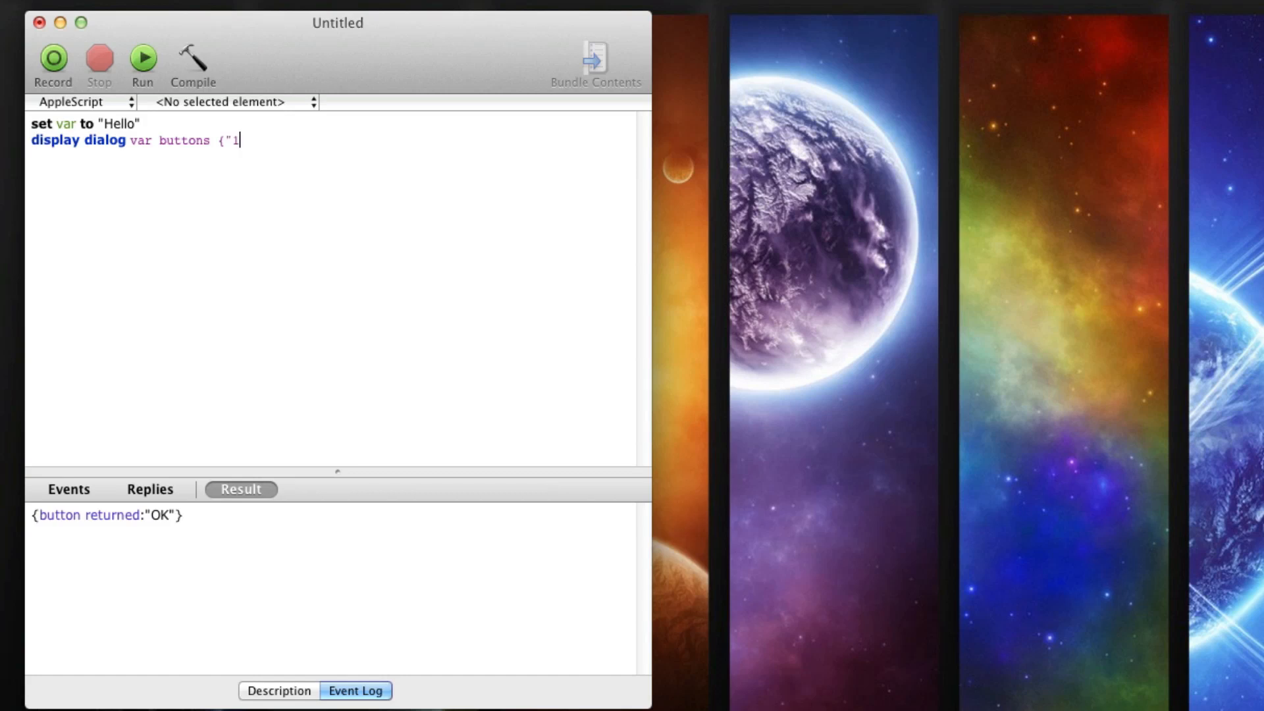
type(",")
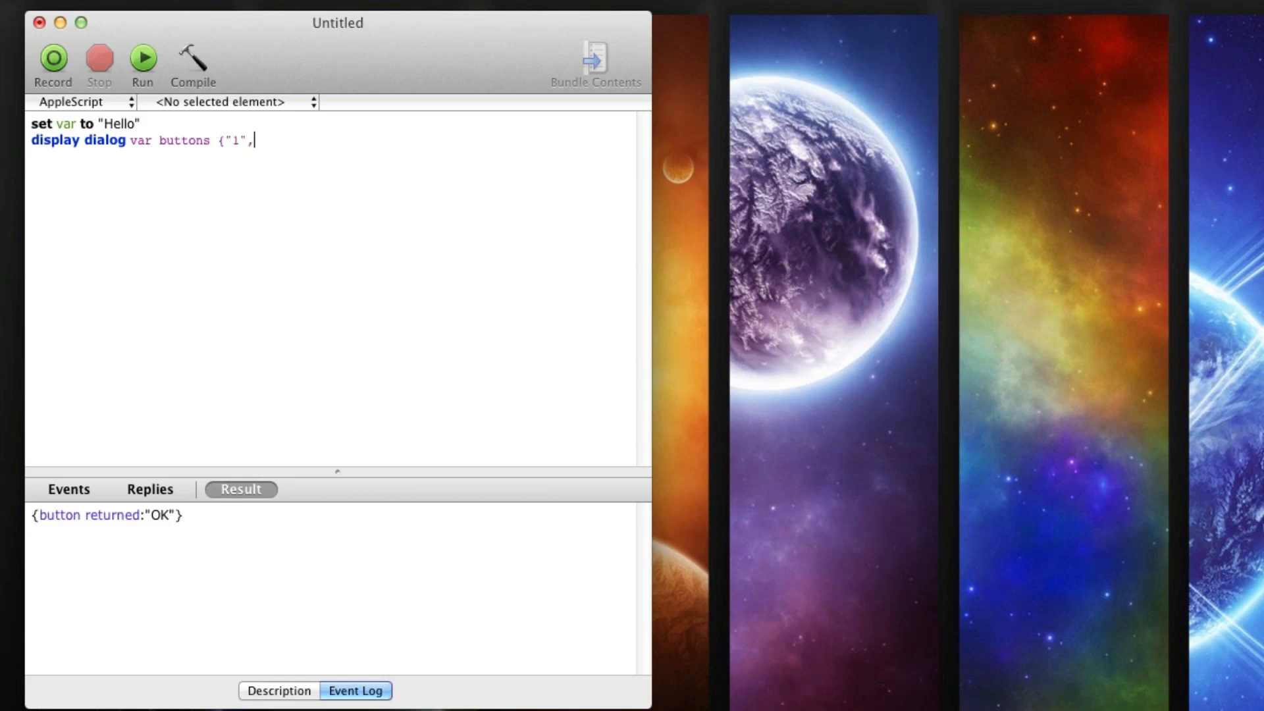
type("\"2\"")
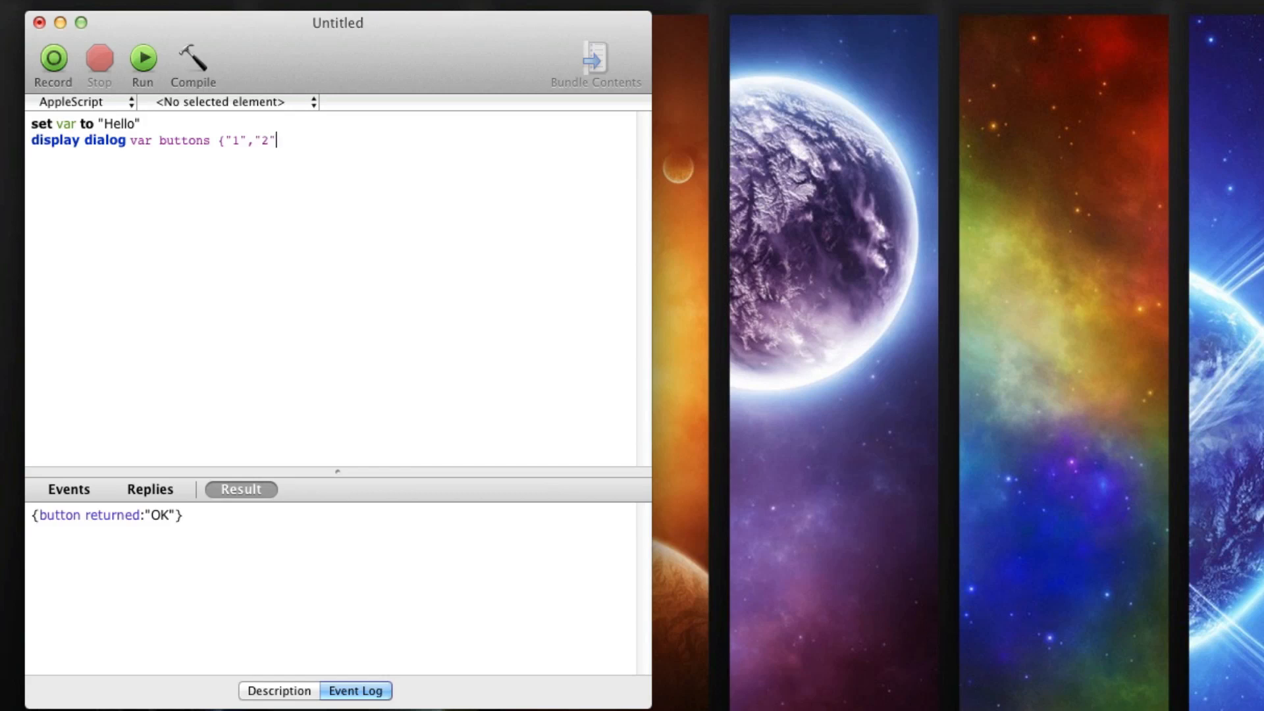
type(",\"")
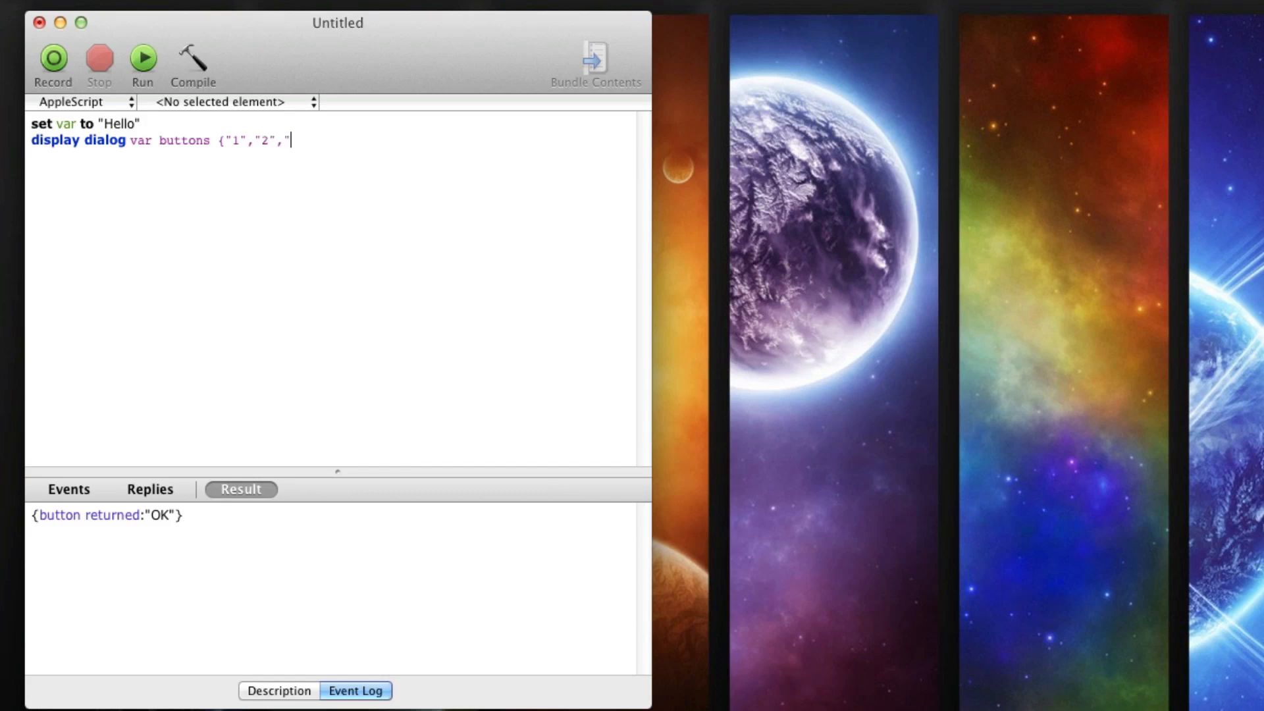
type("3\"")
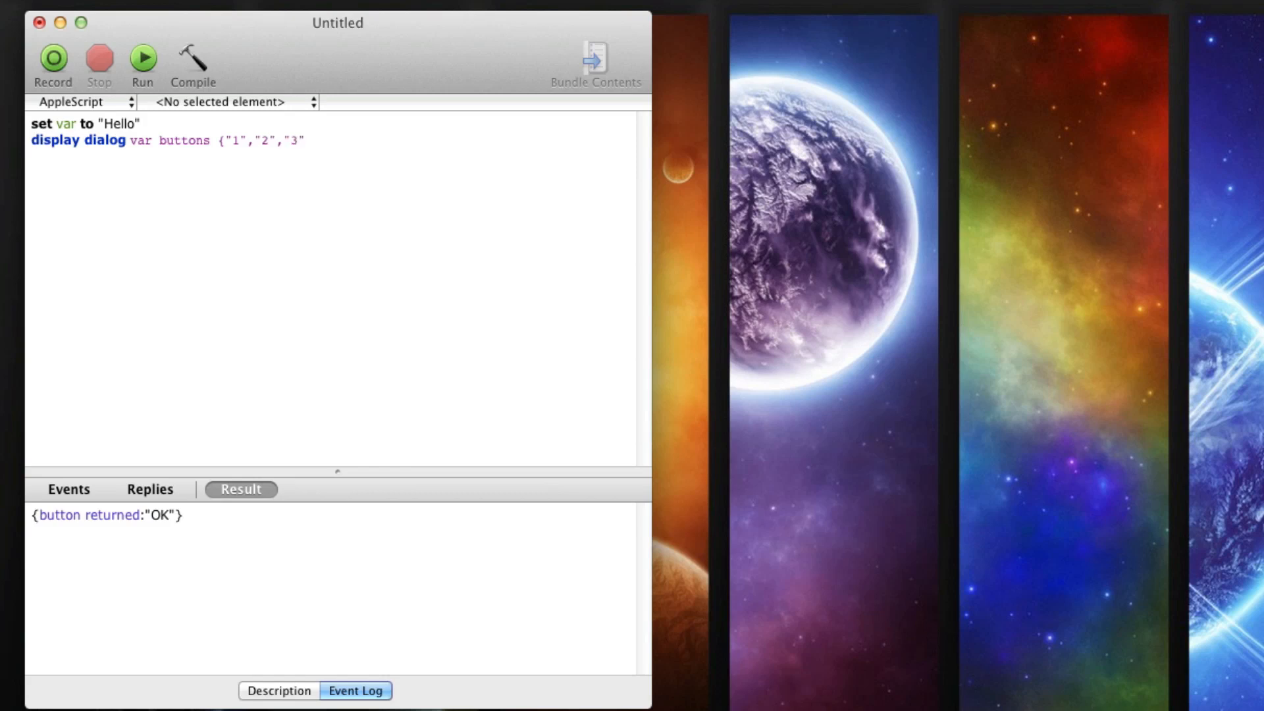
type("}")
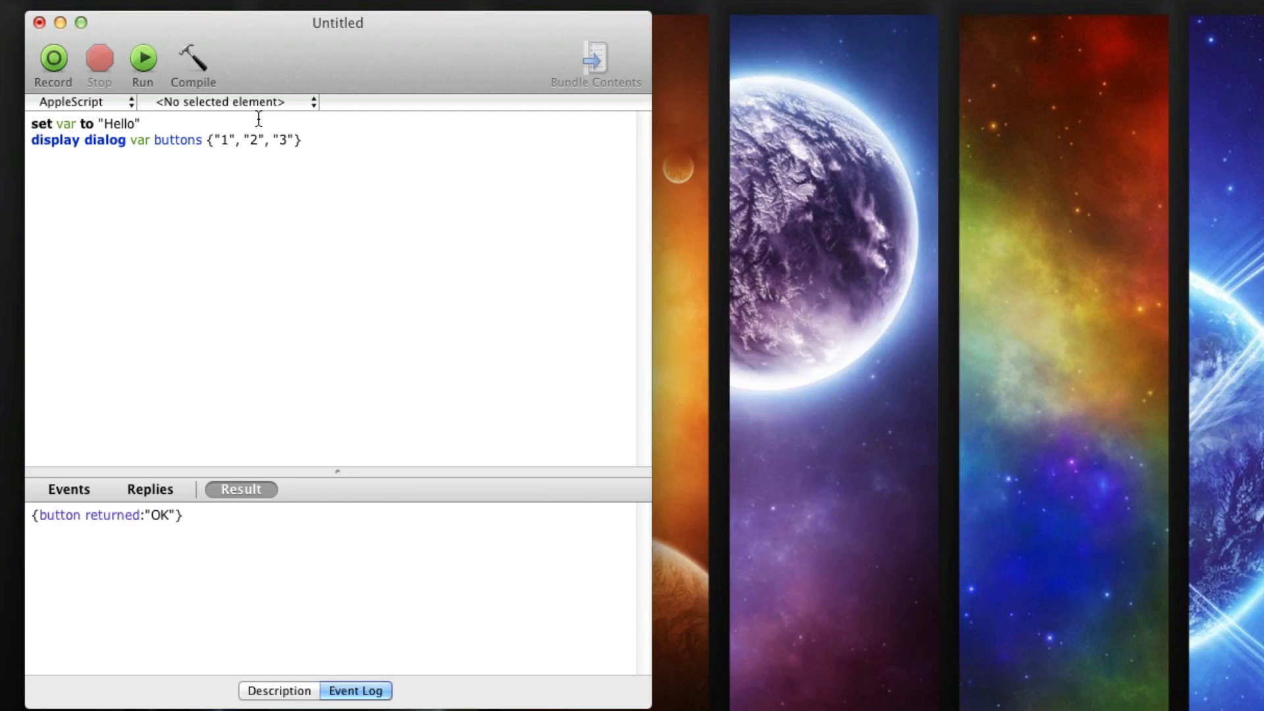
mouse_move(337, 134)
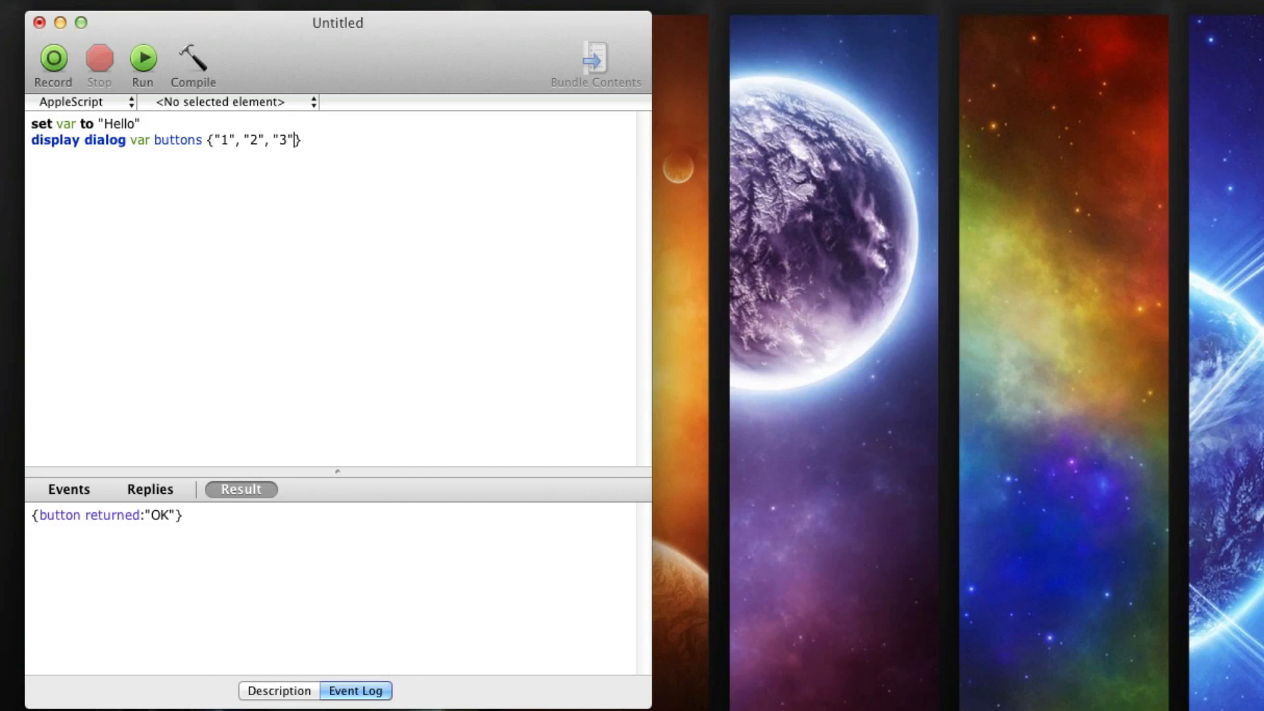
type(",")
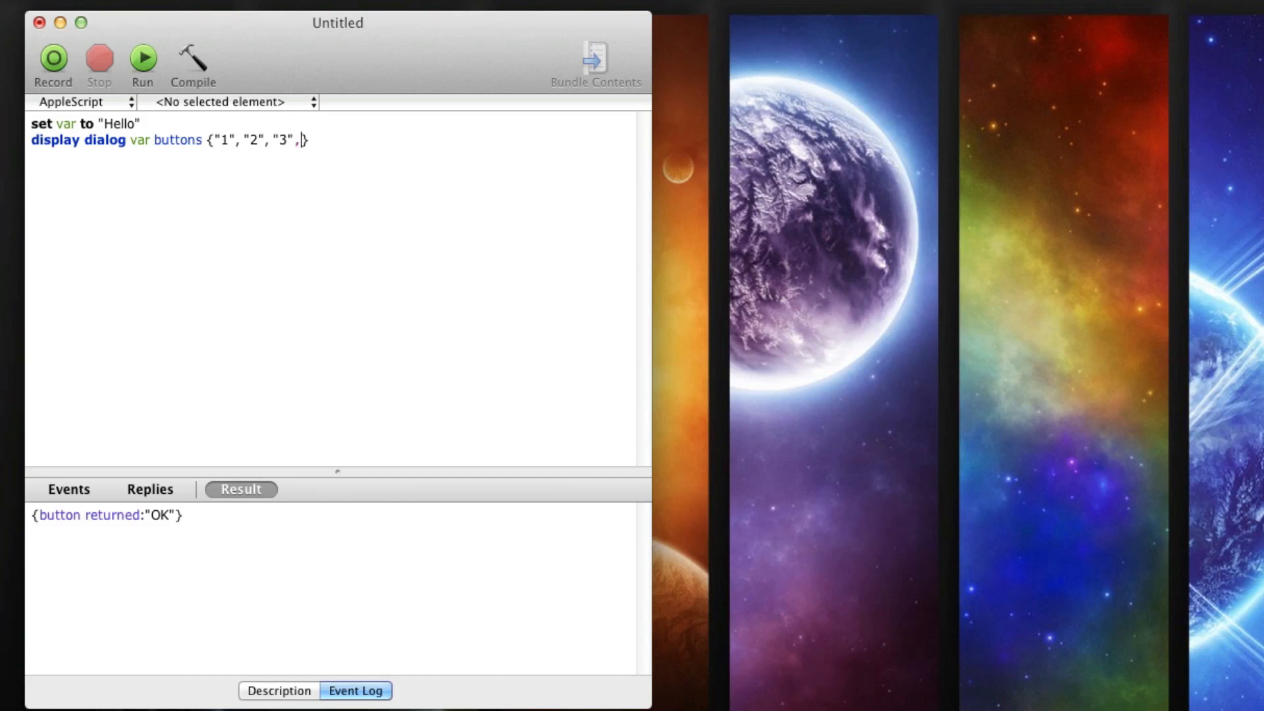
key("Backspace")
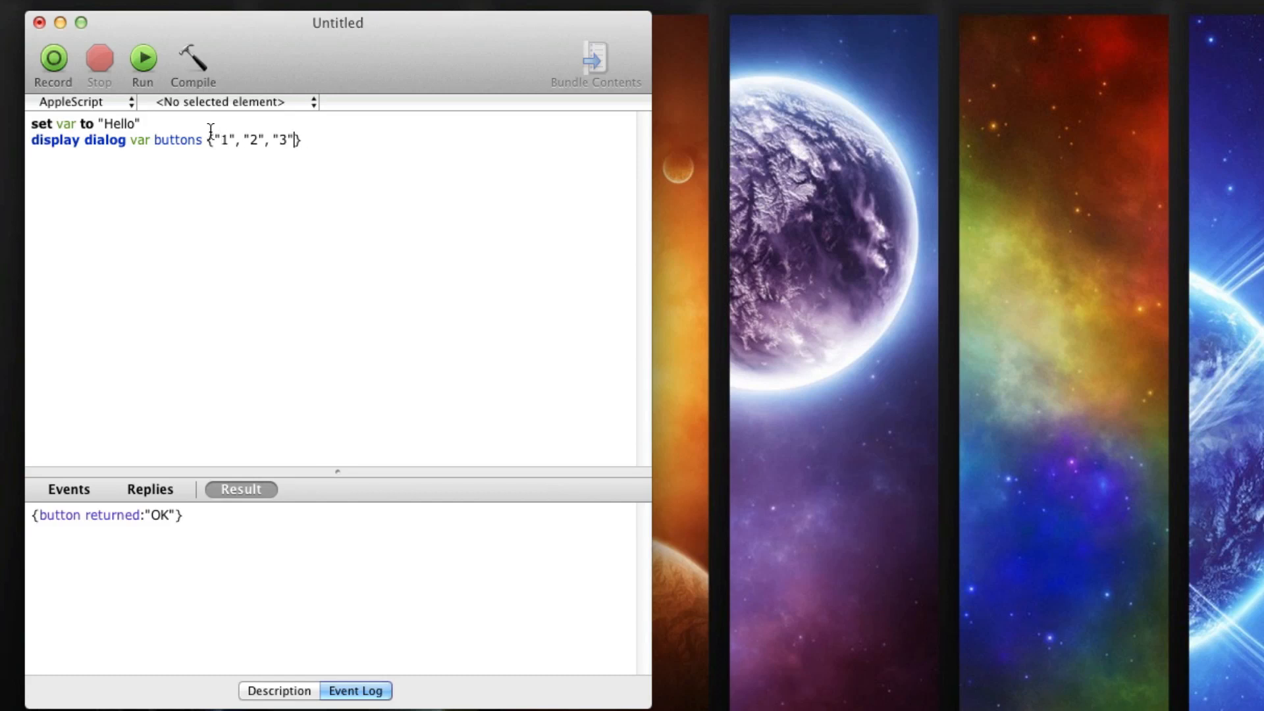
Run the script and choose button 2, yielding button returned "2".
left_click(143, 58)
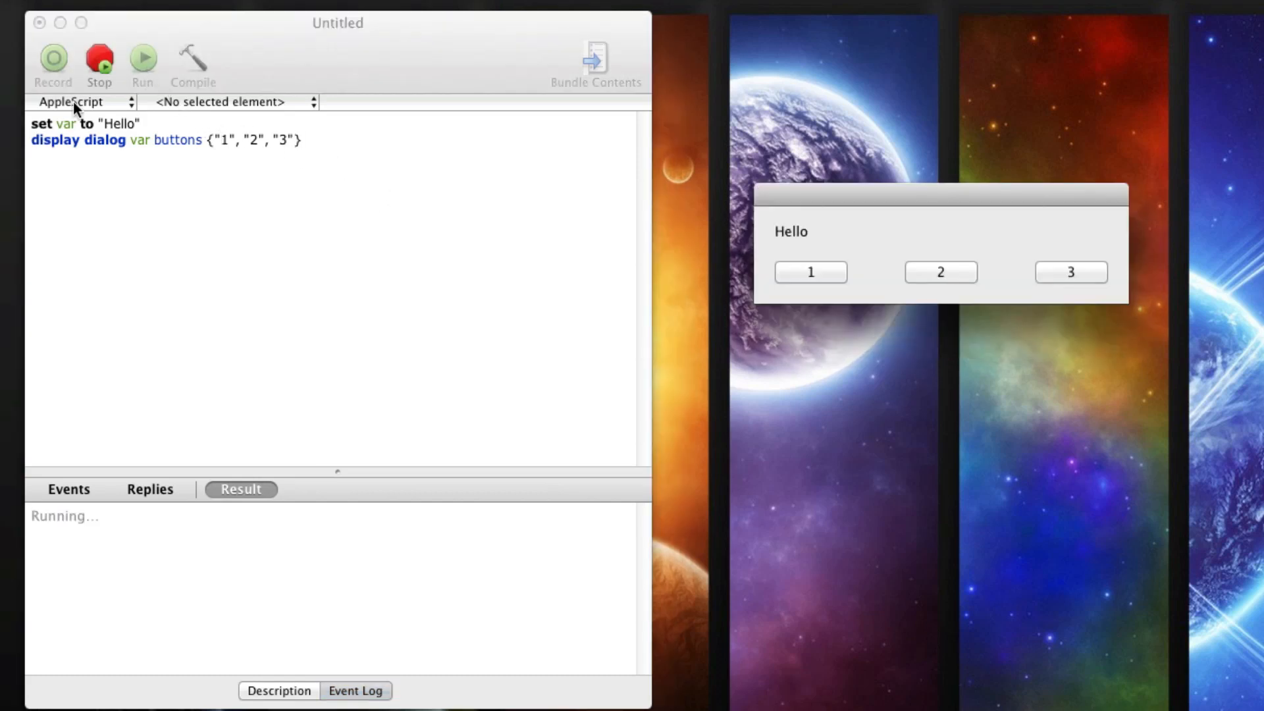
mouse_move(977, 247)
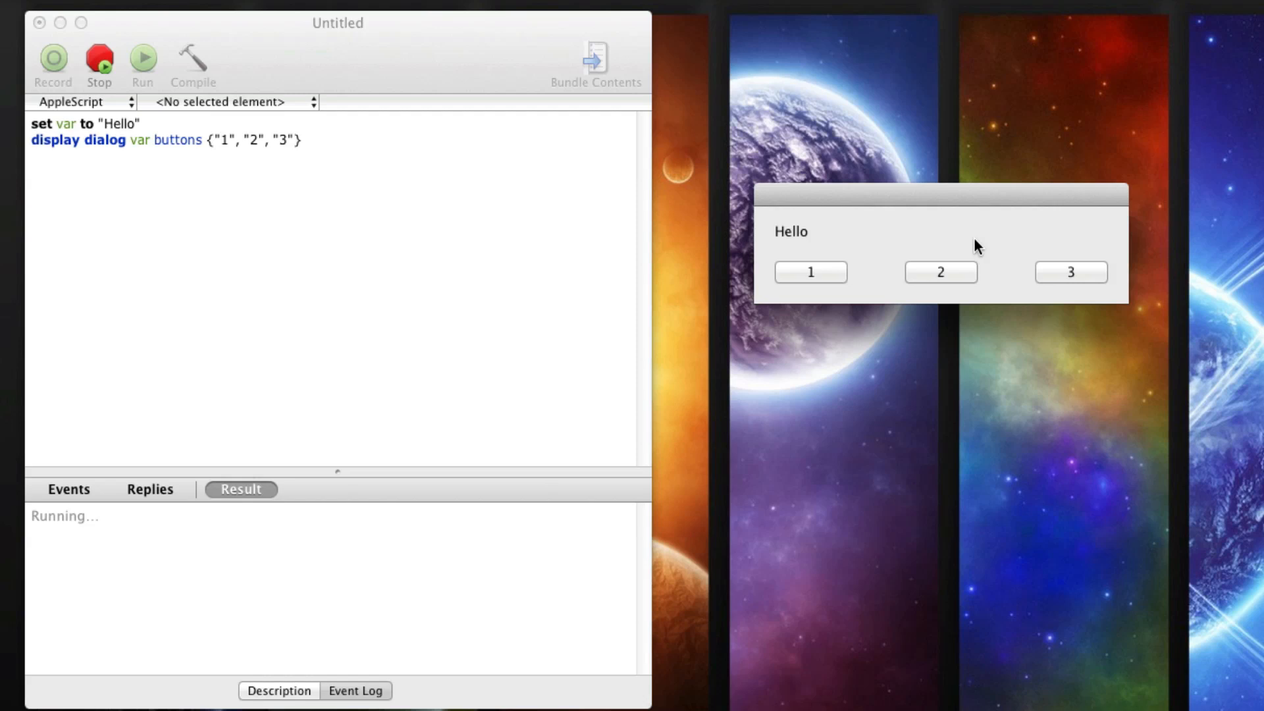
mouse_move(507, 298)
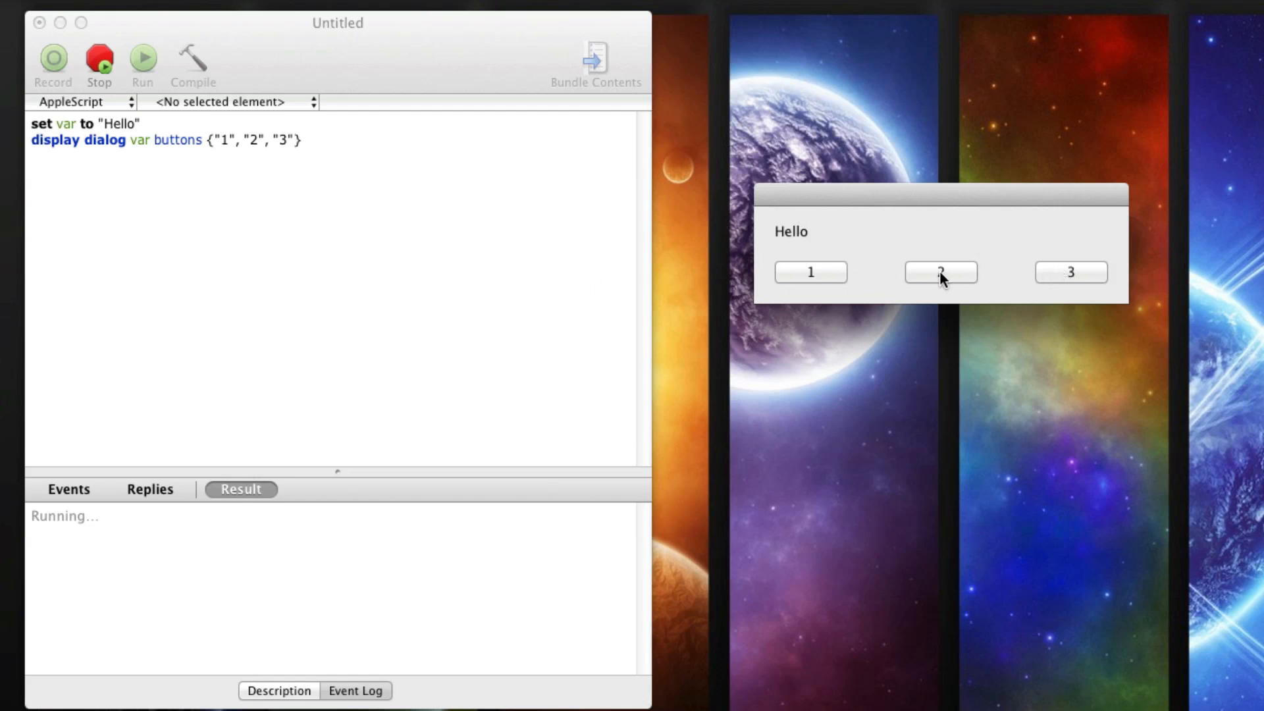
left_click(940, 272)
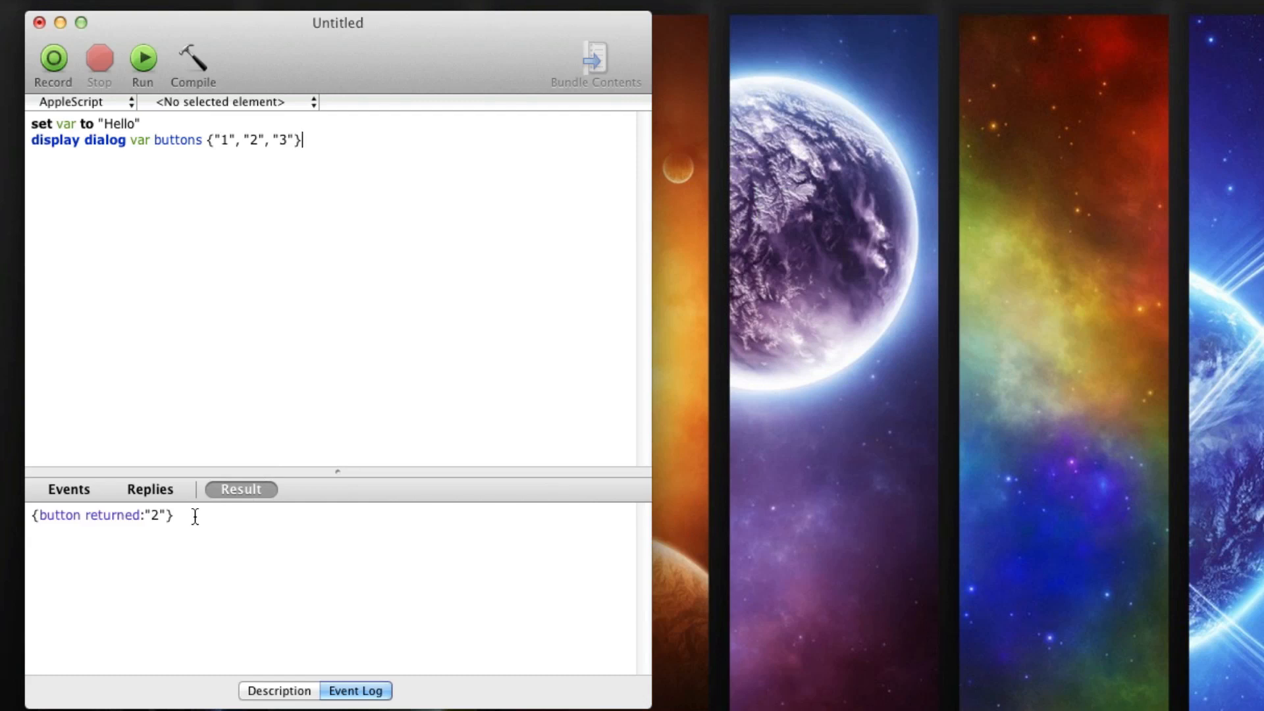
mouse_move(539, 324)
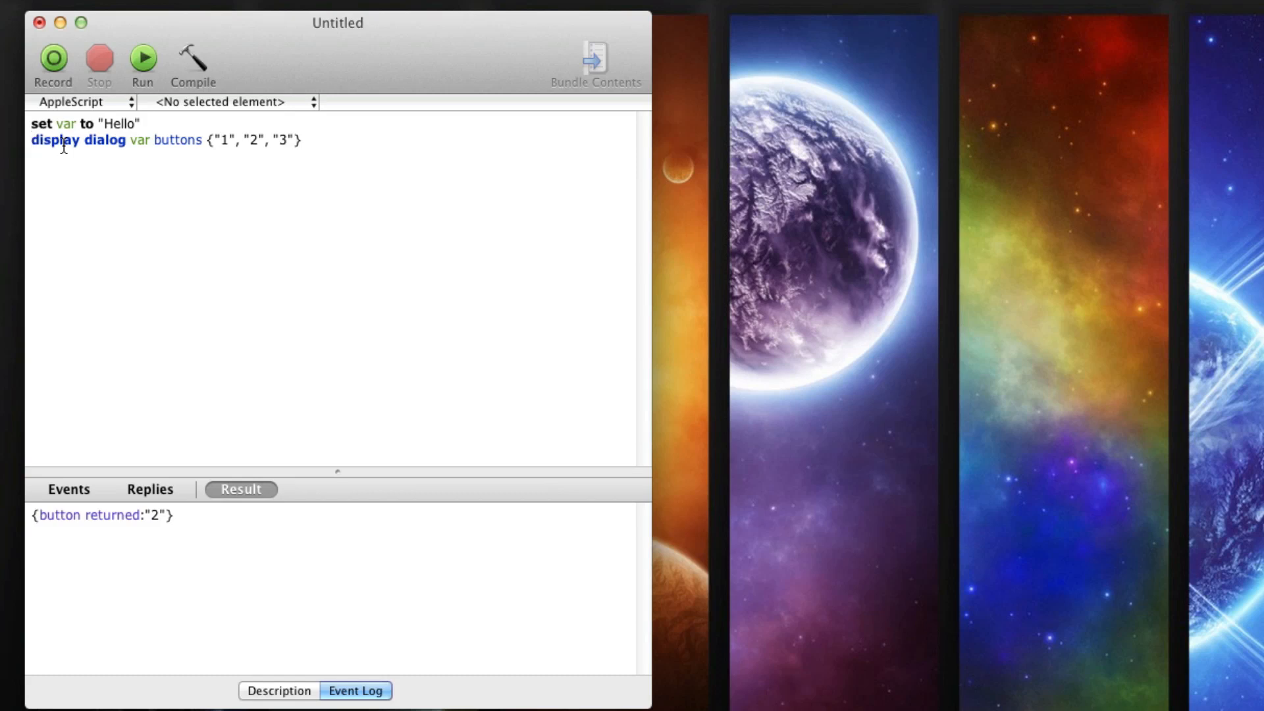
Prefix the dialog line with set question to.
type("set q")
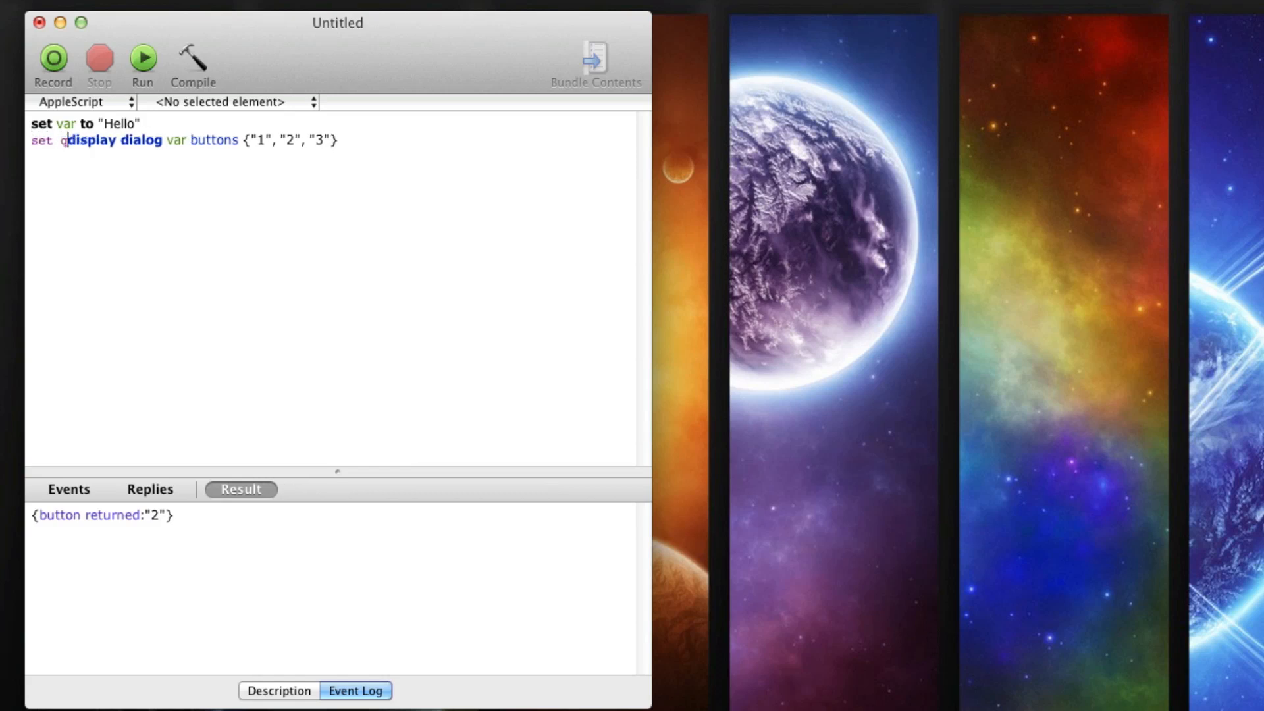
type("uestion to")
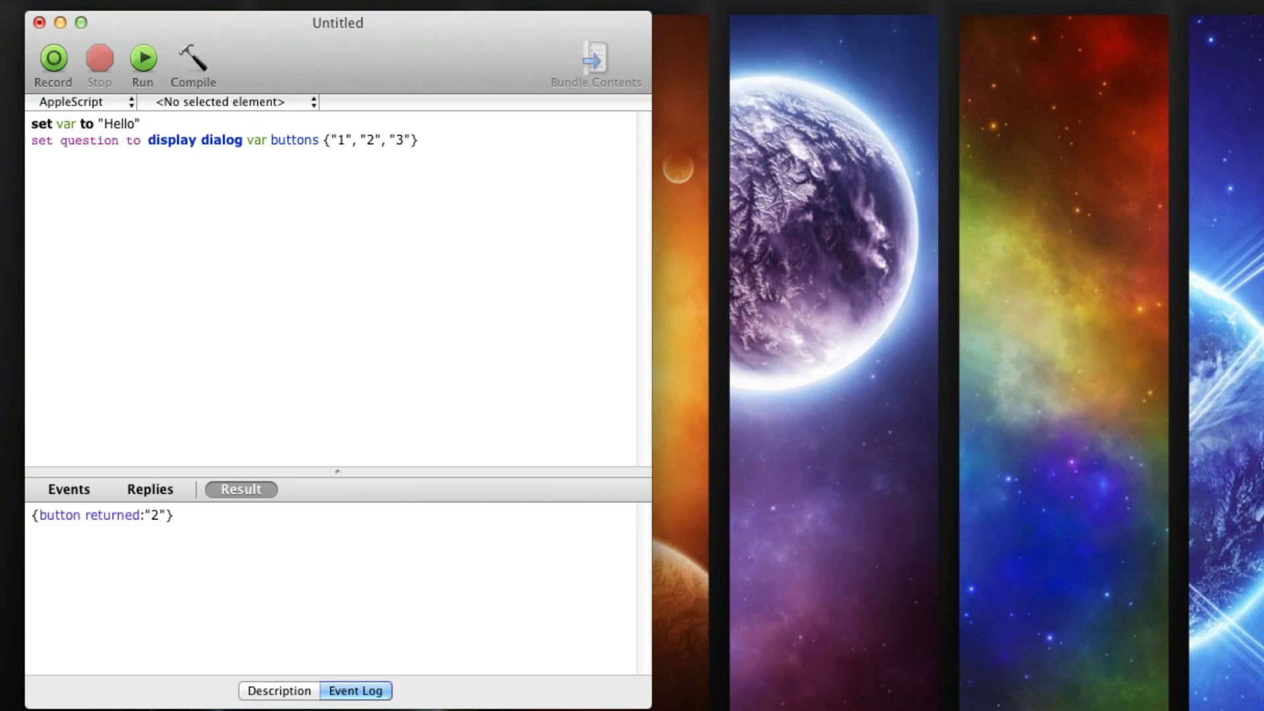
left_click(148, 140)
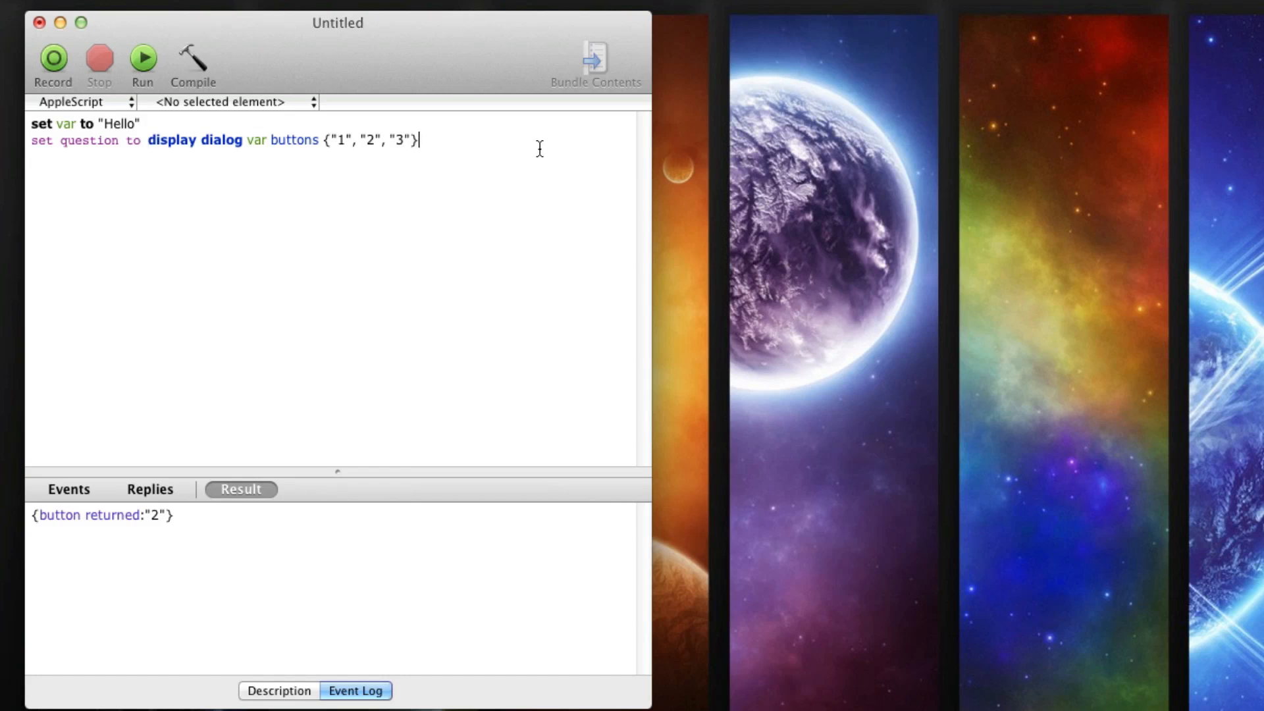
Add line three set answer to button returned of question, fix the syntax error, compile.
type("set answer")
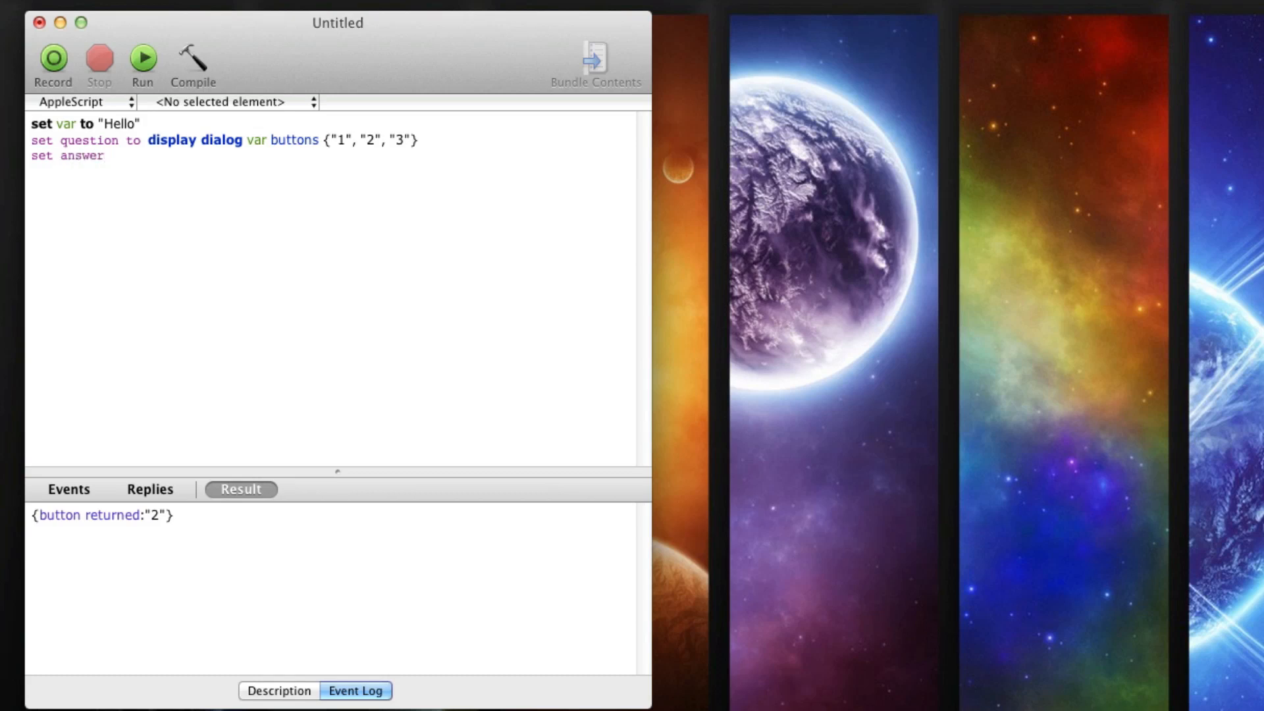
type("to button...")
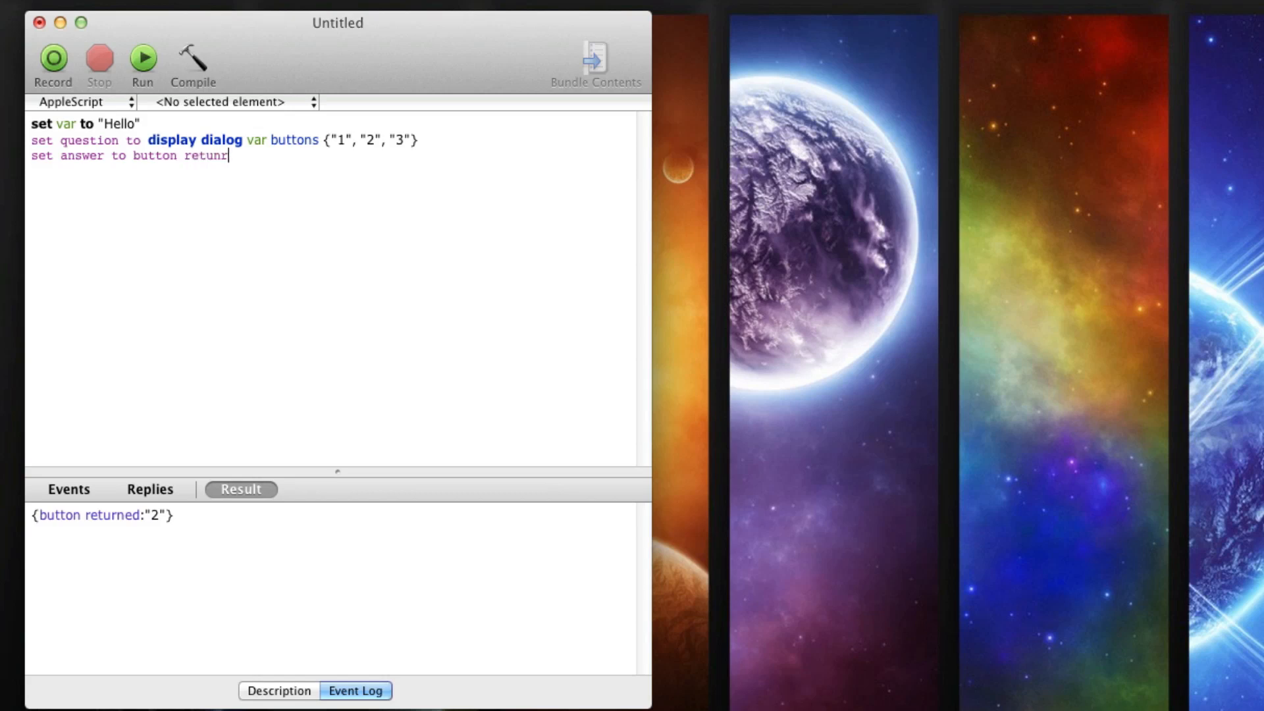
type("ed of")
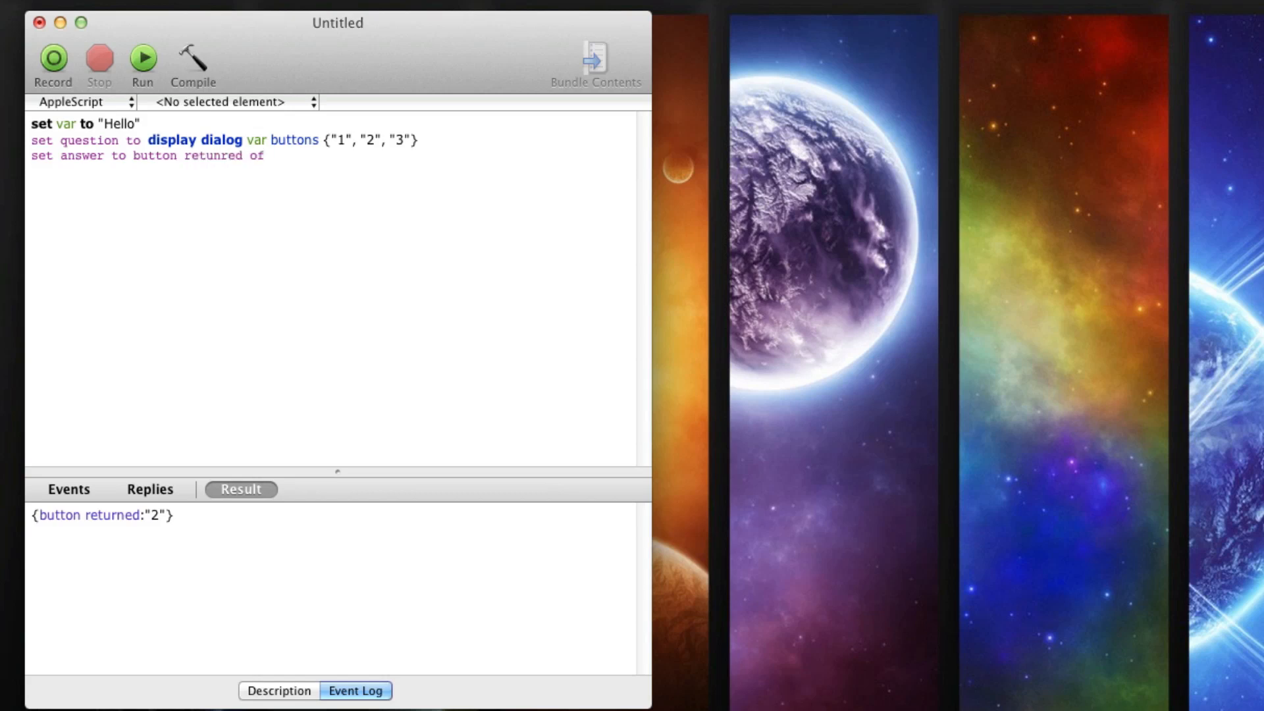
type("question")
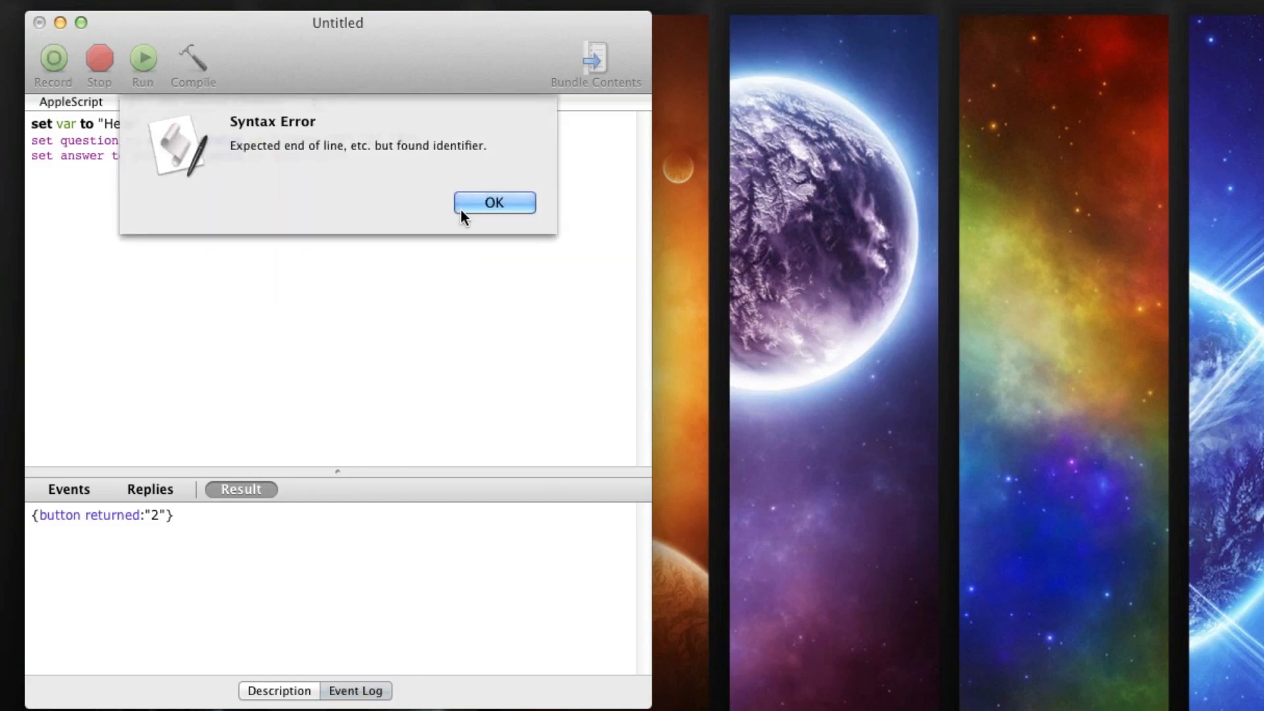
left_click(493, 202)
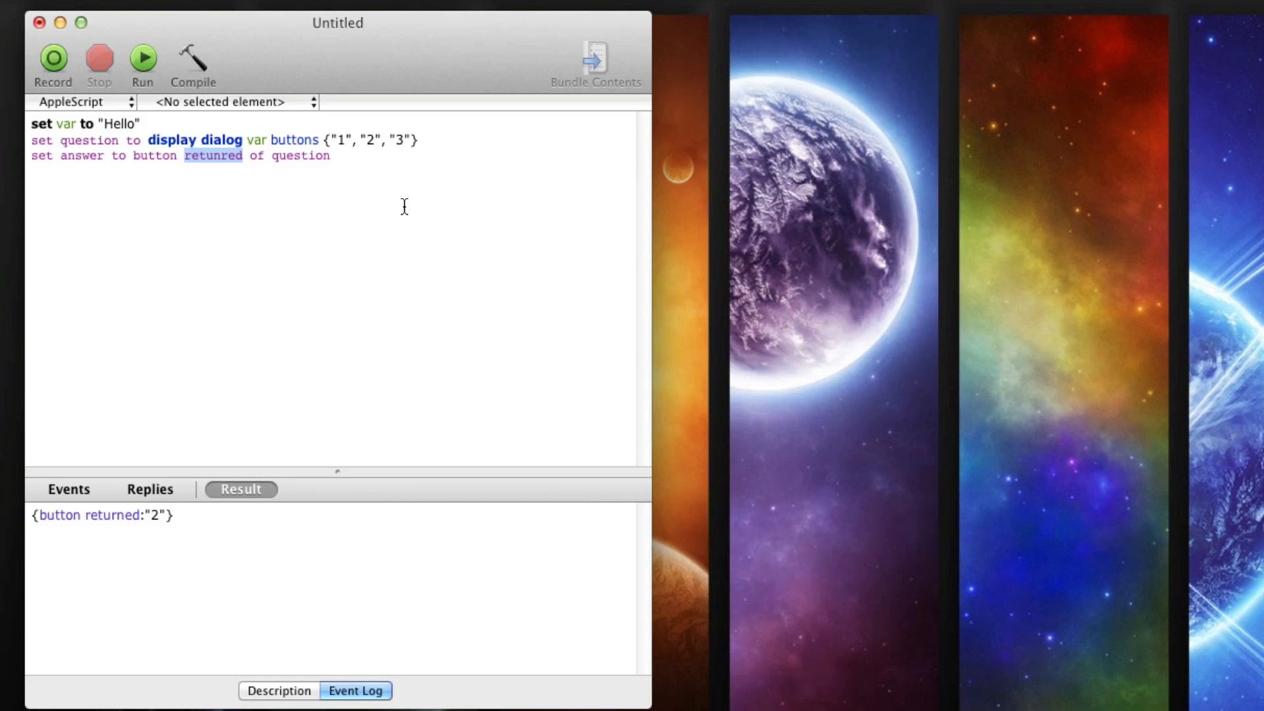
type("return")
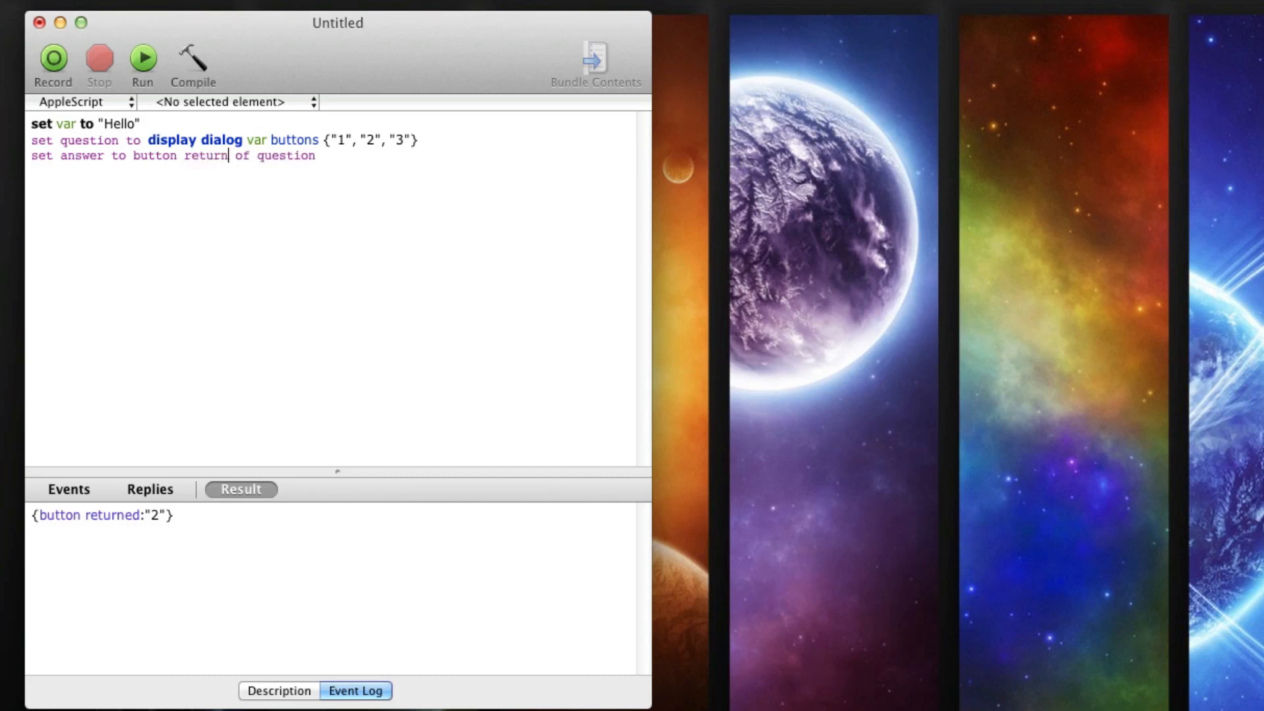
left_click(190, 61)
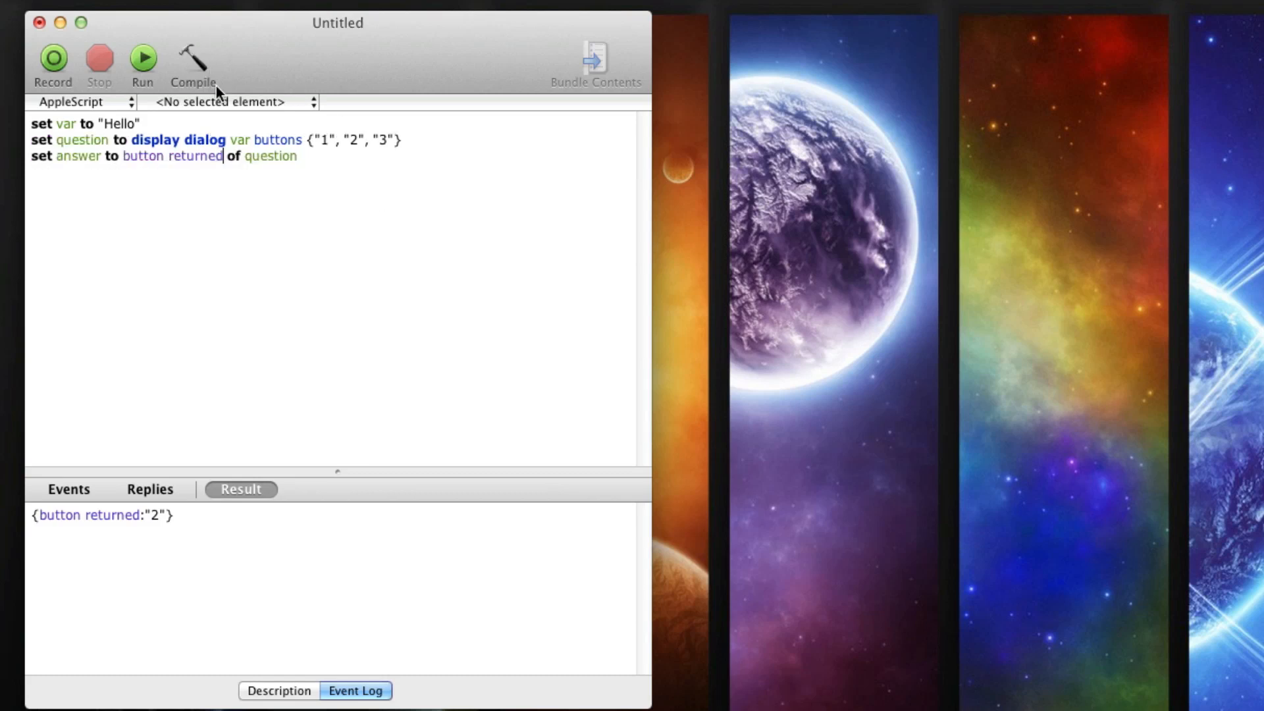
Run the three-line script and pick button 1, giving the result "1".
left_click(143, 58)
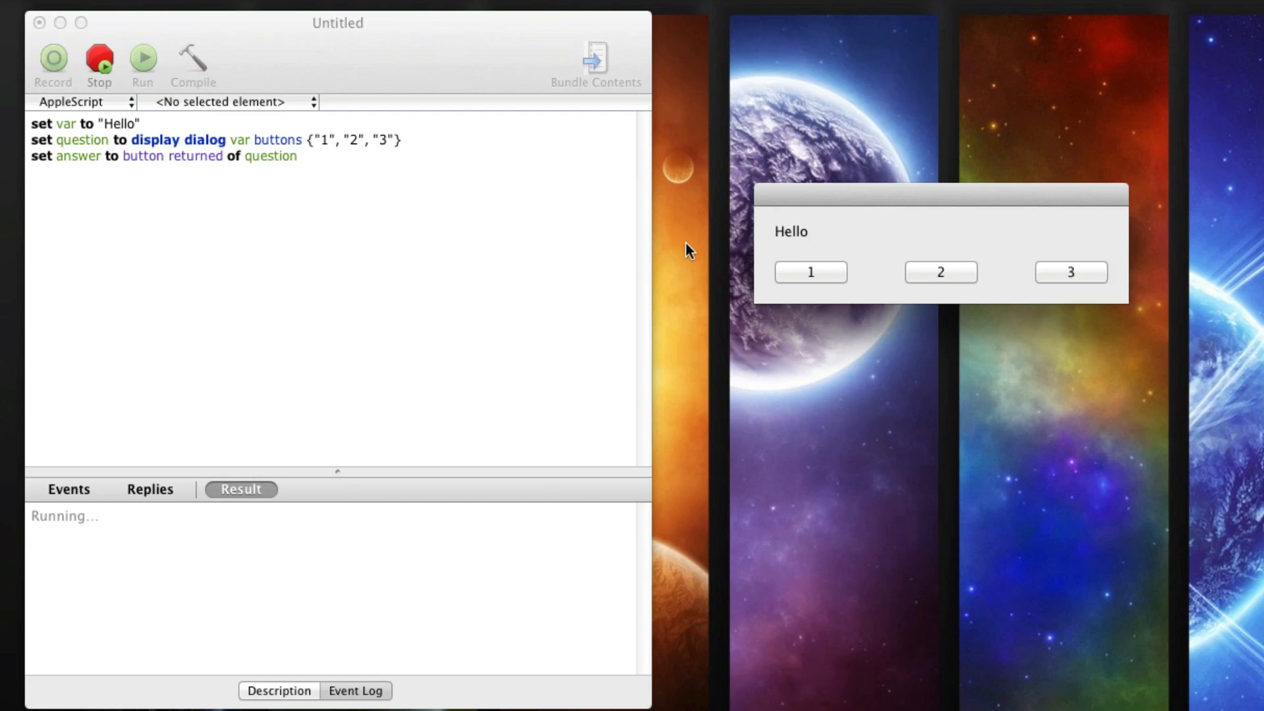
mouse_move(778, 232)
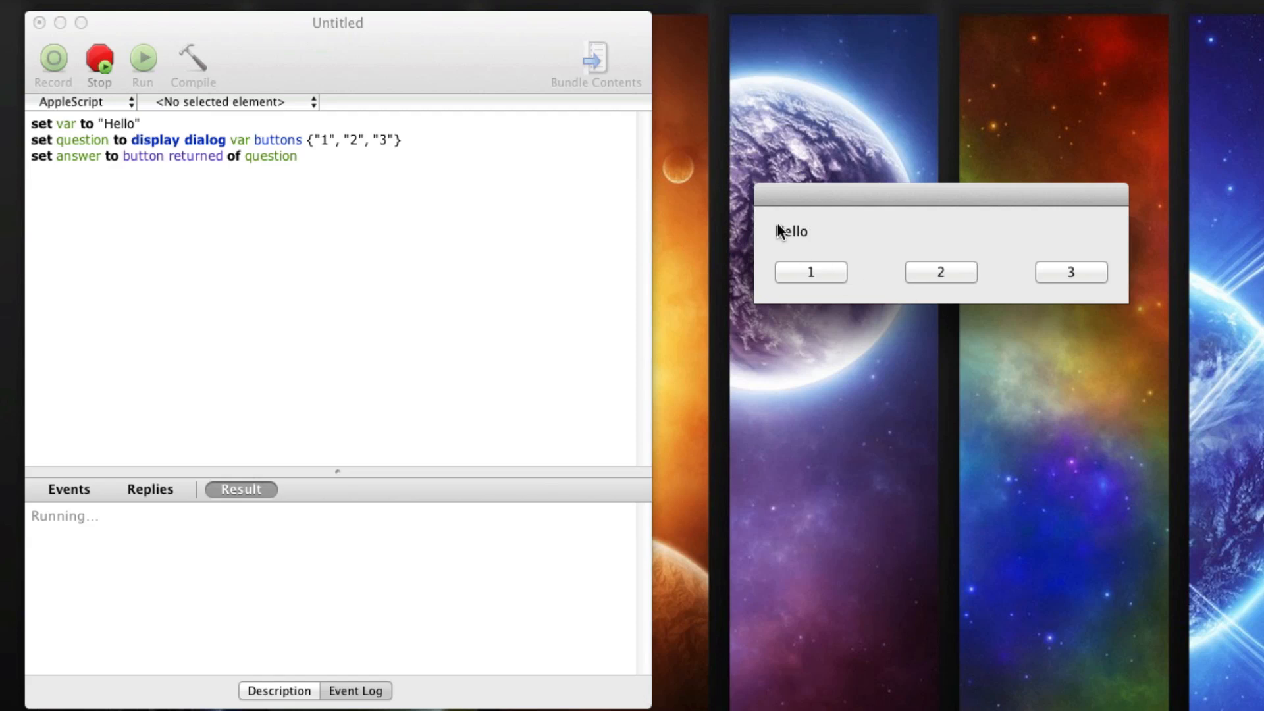
left_click(809, 272)
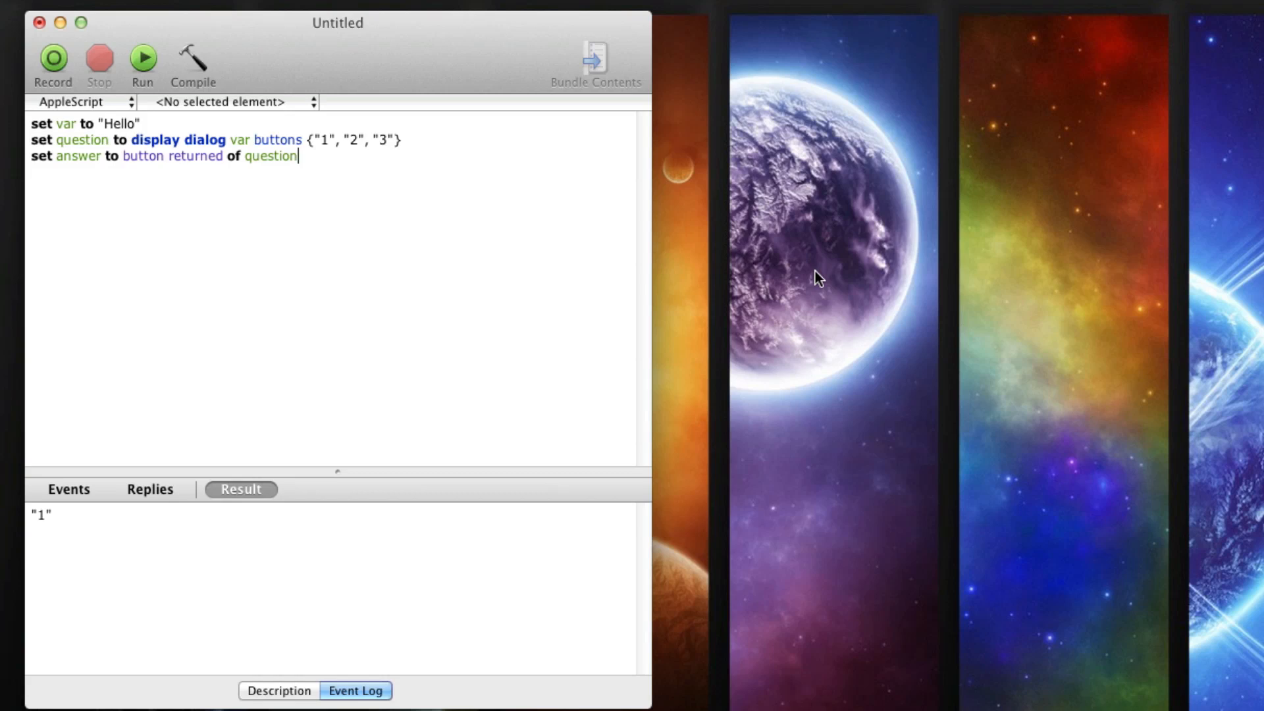
mouse_move(460, 319)
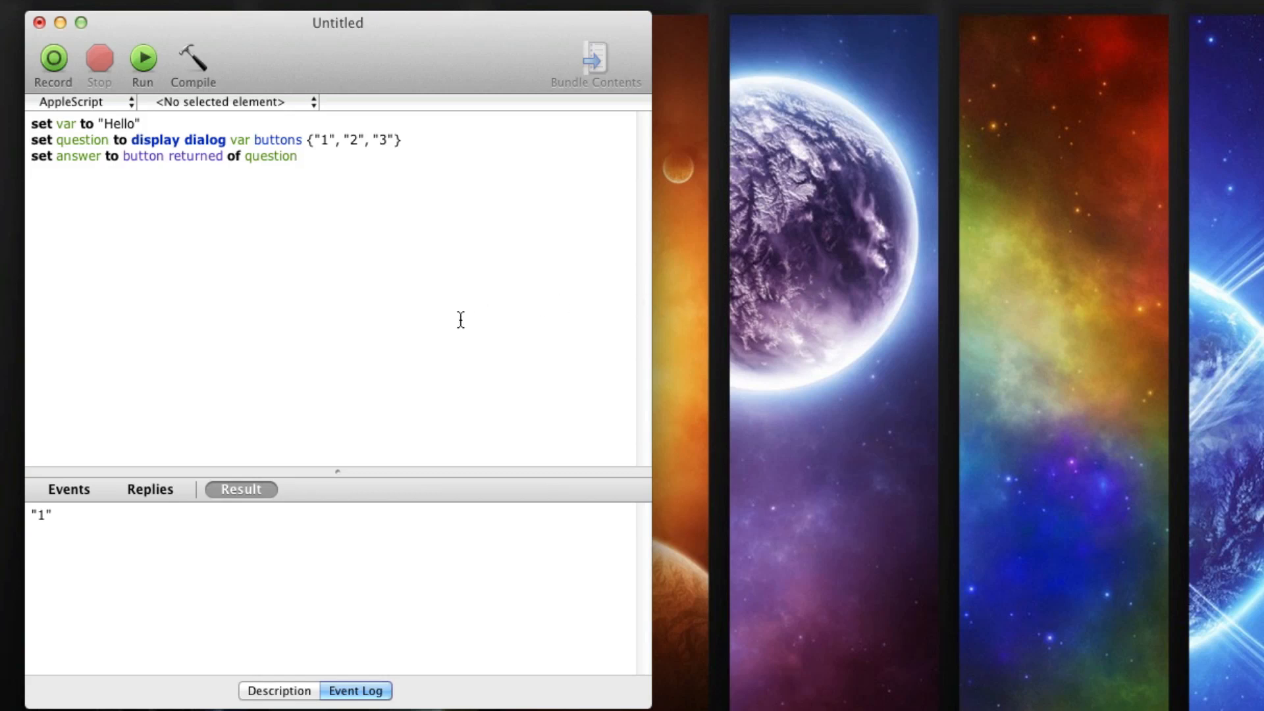
mouse_move(70, 175)
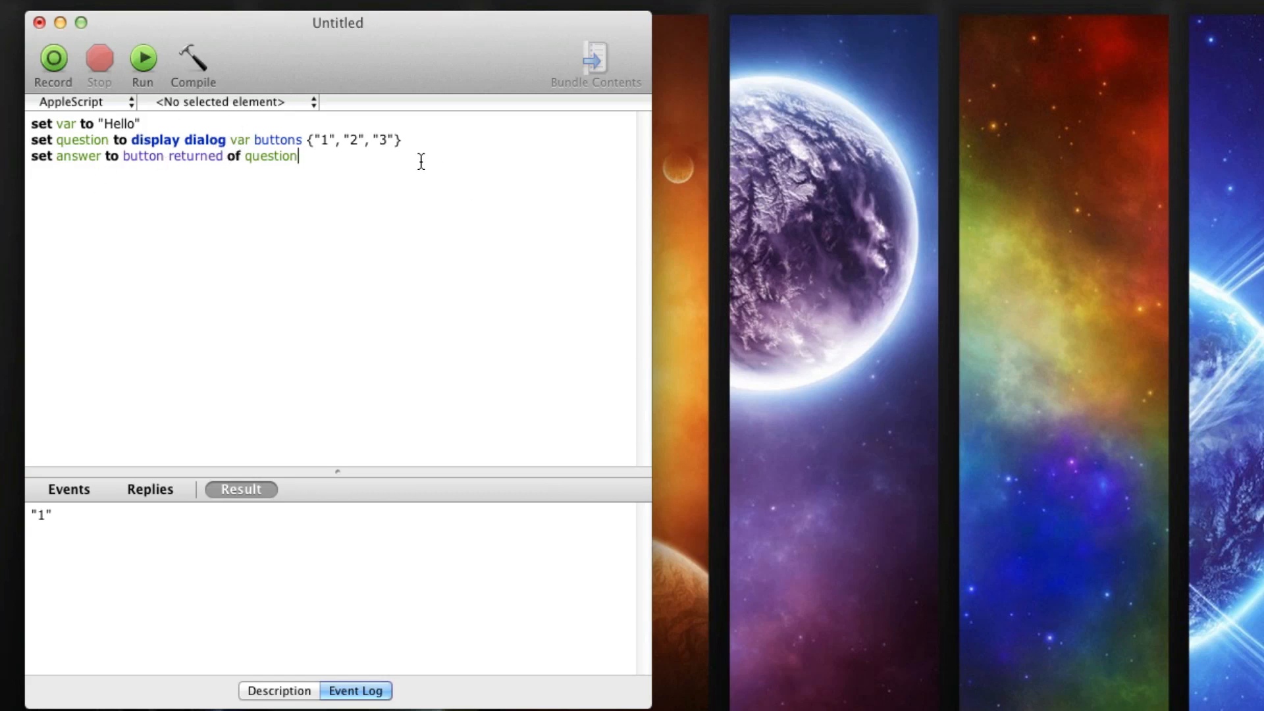
Add line four display dialog answer, correct the dispaly misspelling, and compile.
type("d")
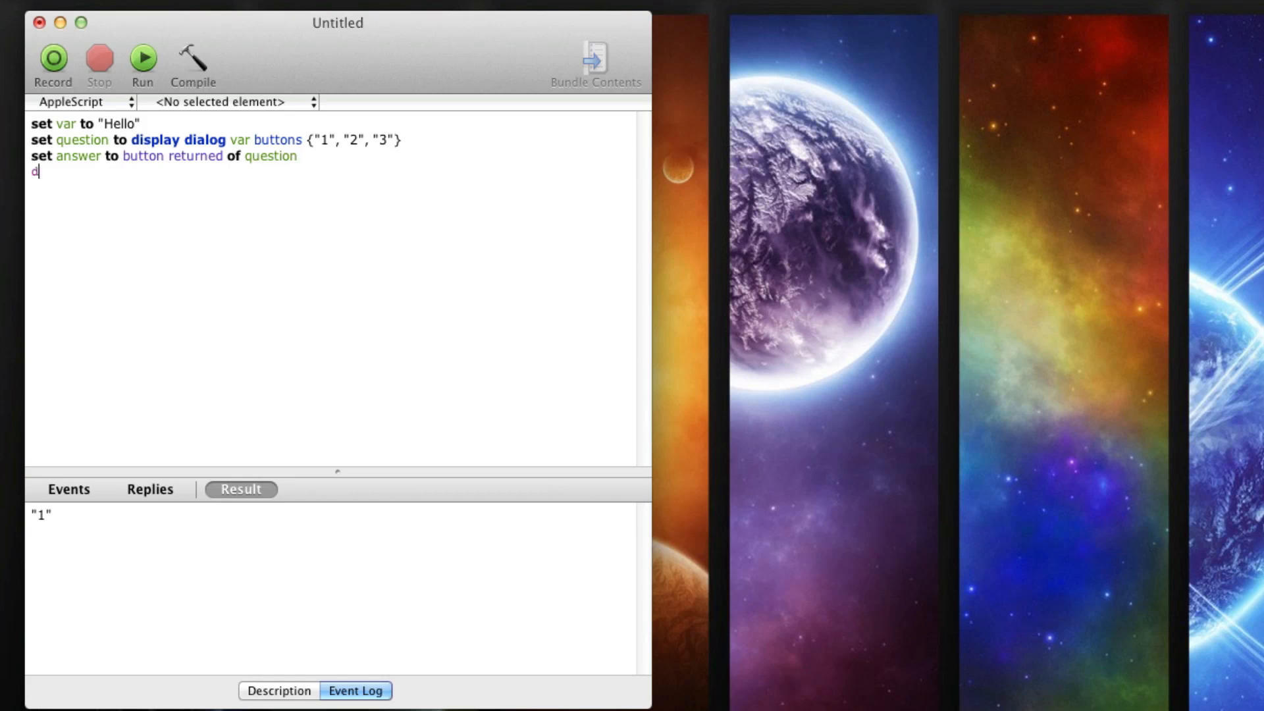
type("ispaly")
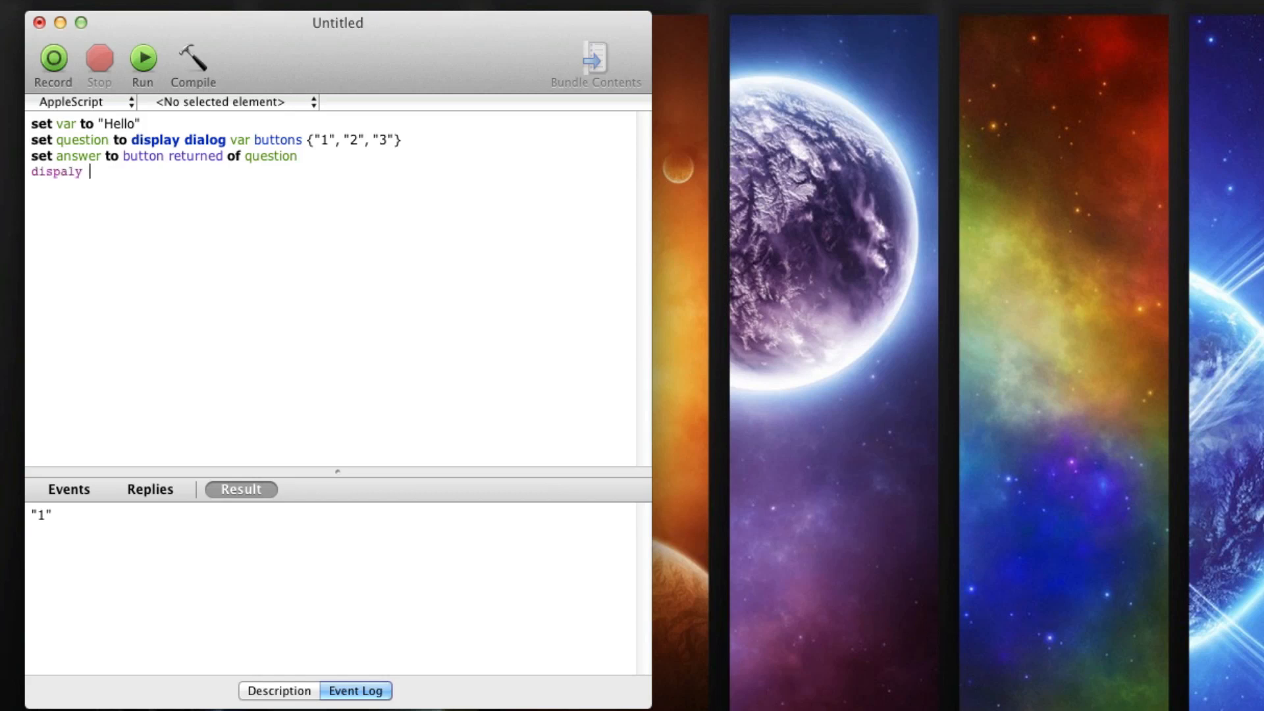
type("dia")
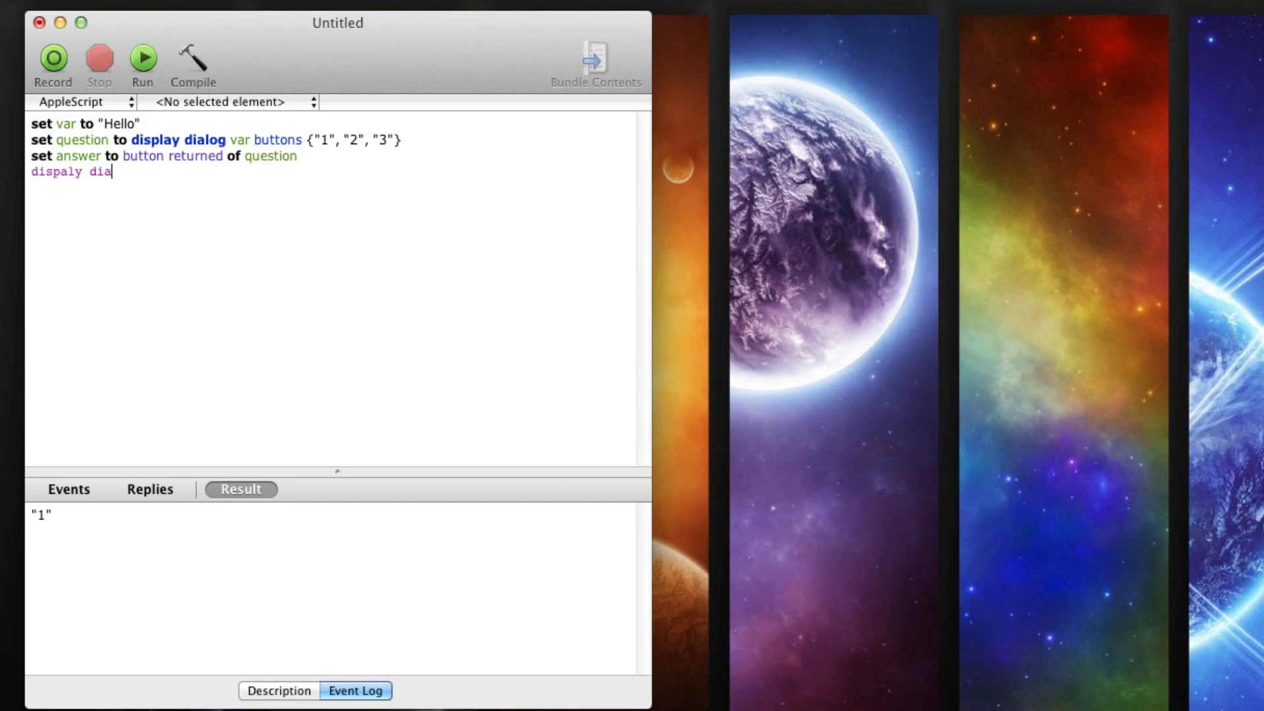
type("log")
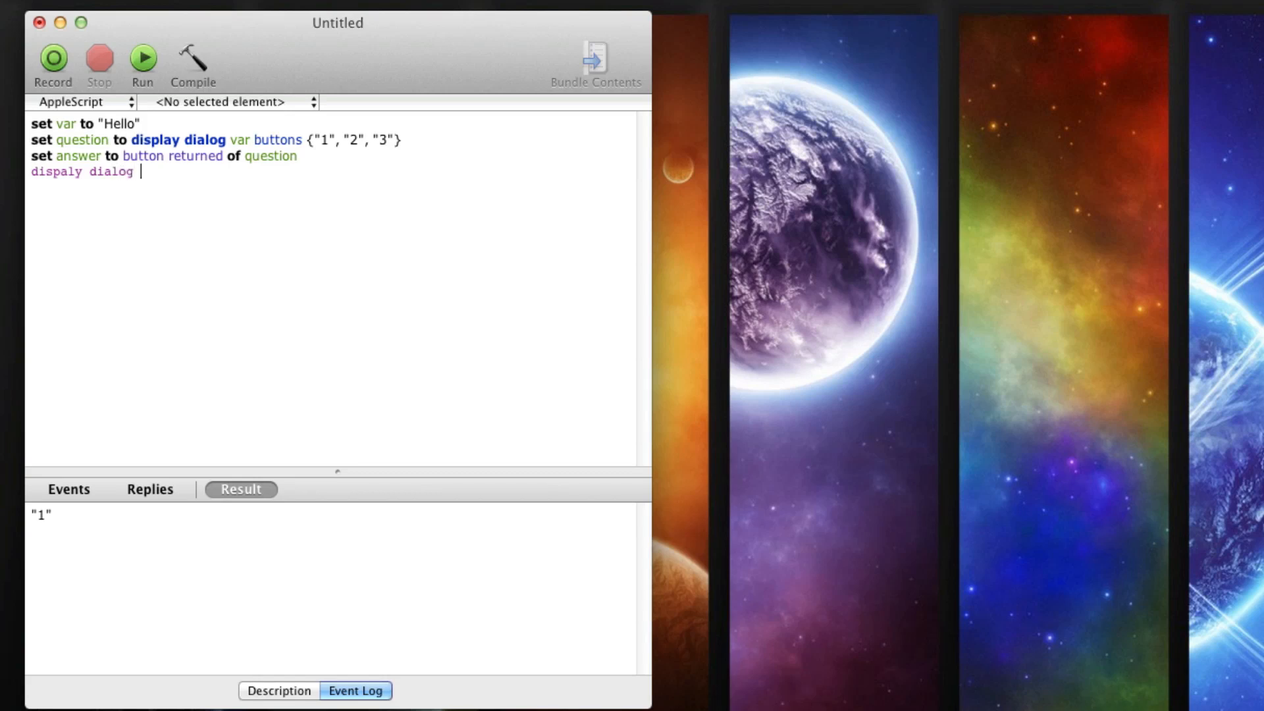
type("anser")
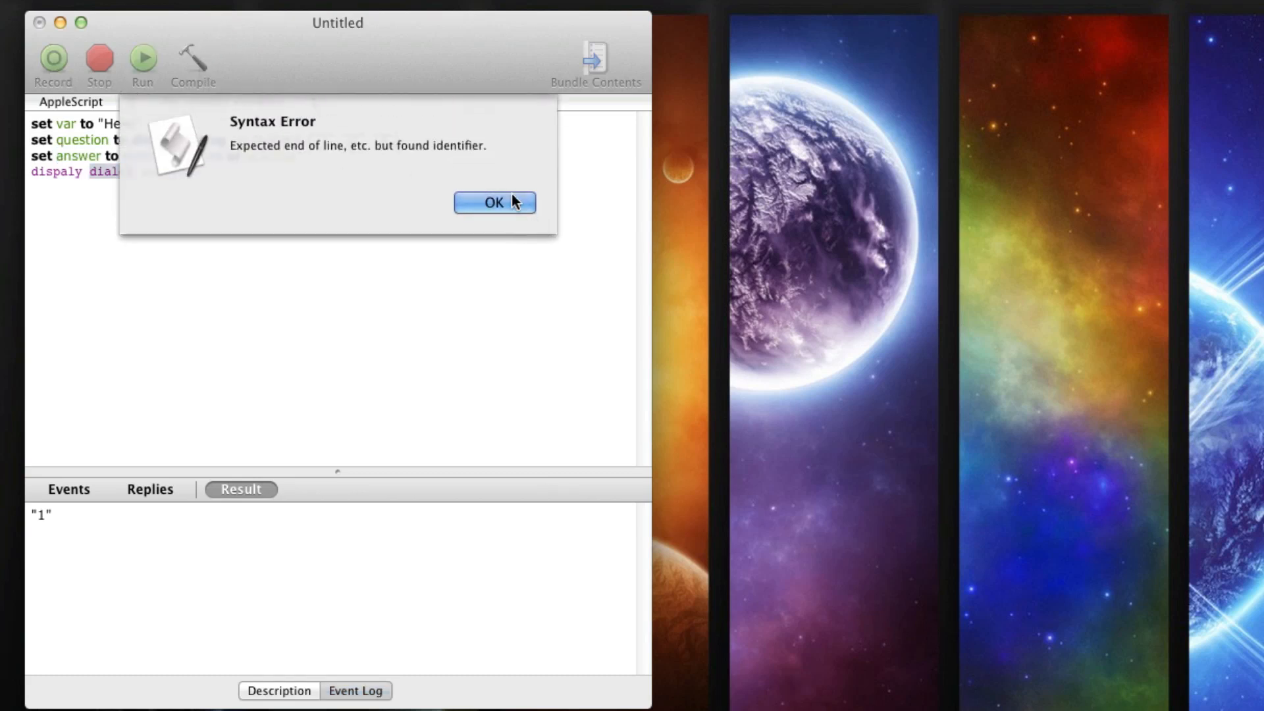
left_click(495, 202)
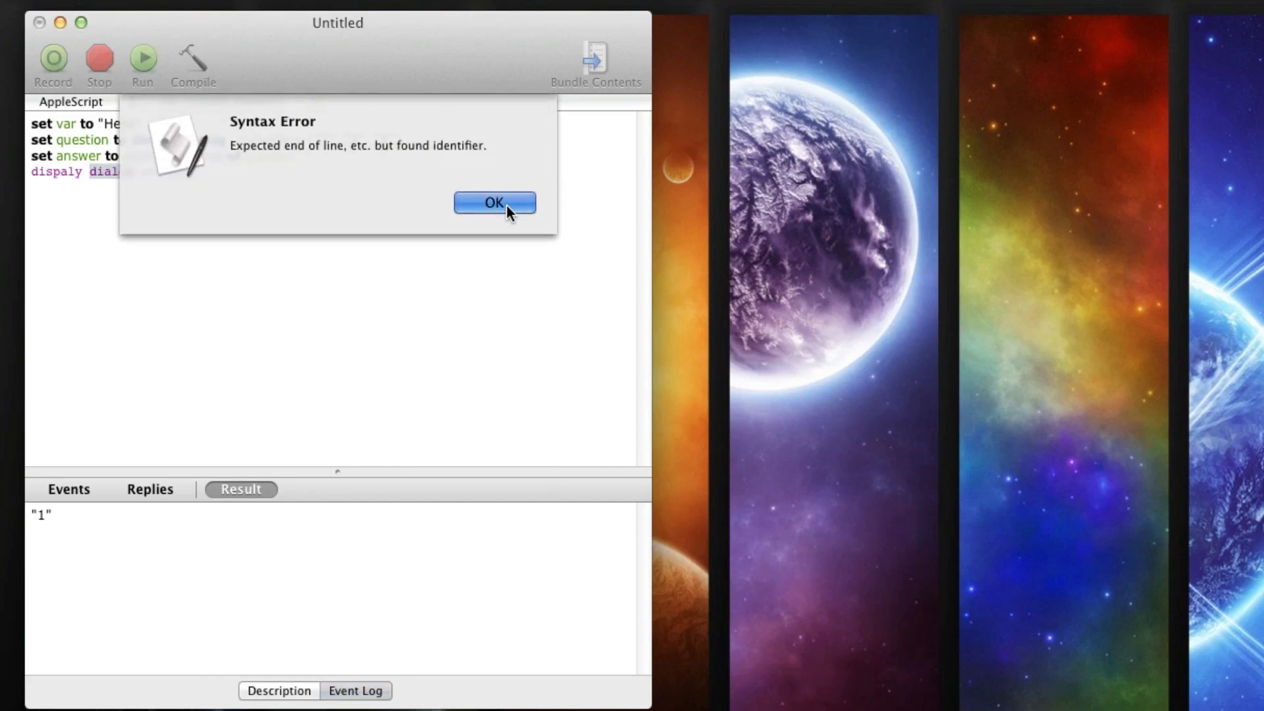
left_click(493, 202)
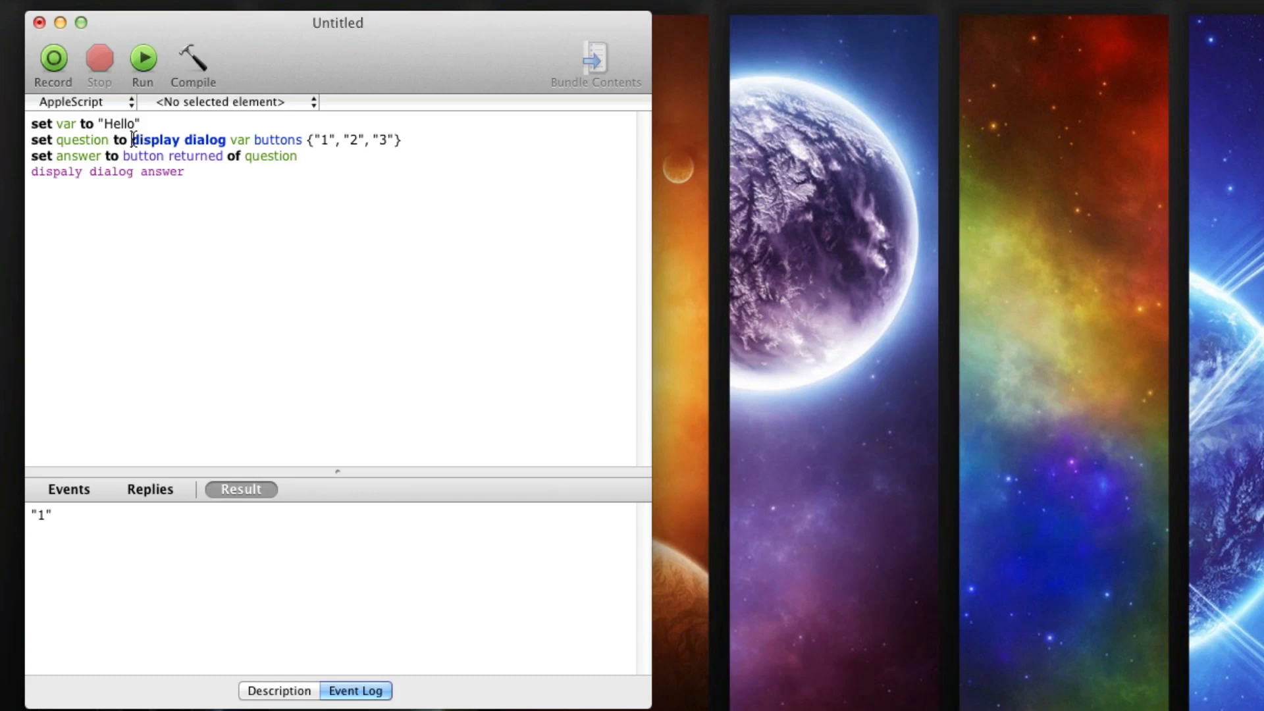
double_click(179, 141)
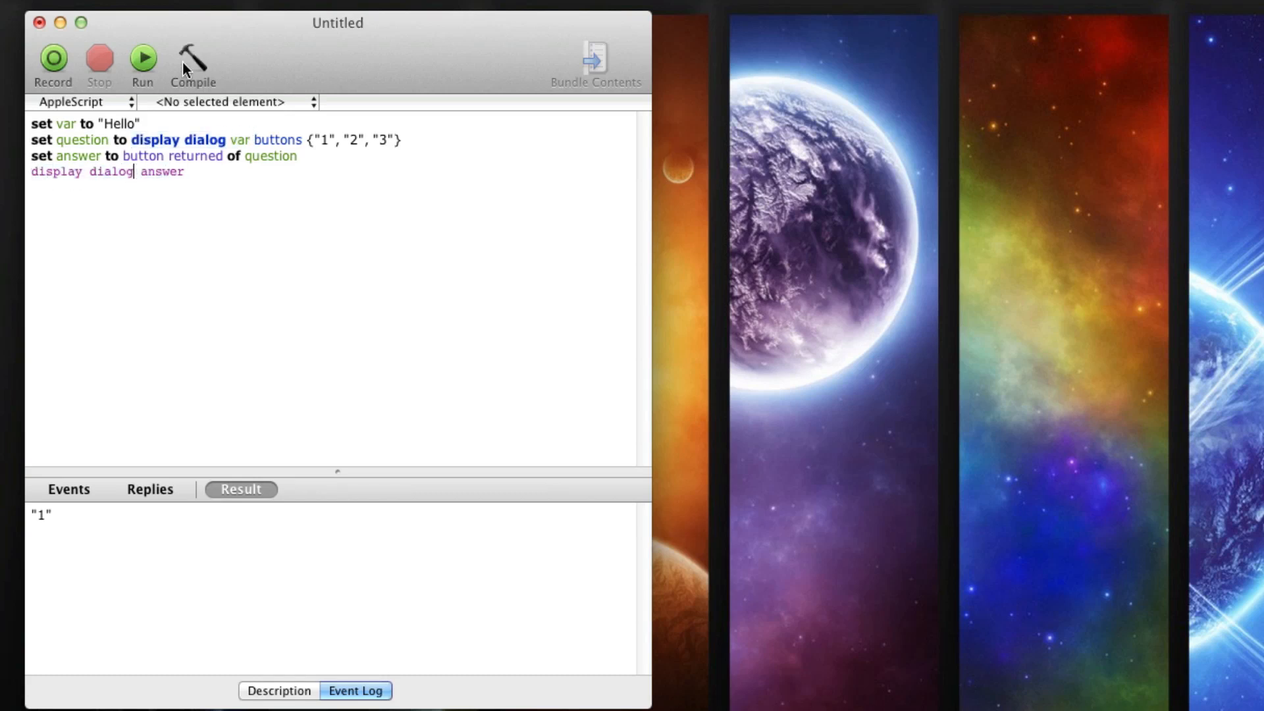
left_click(191, 58)
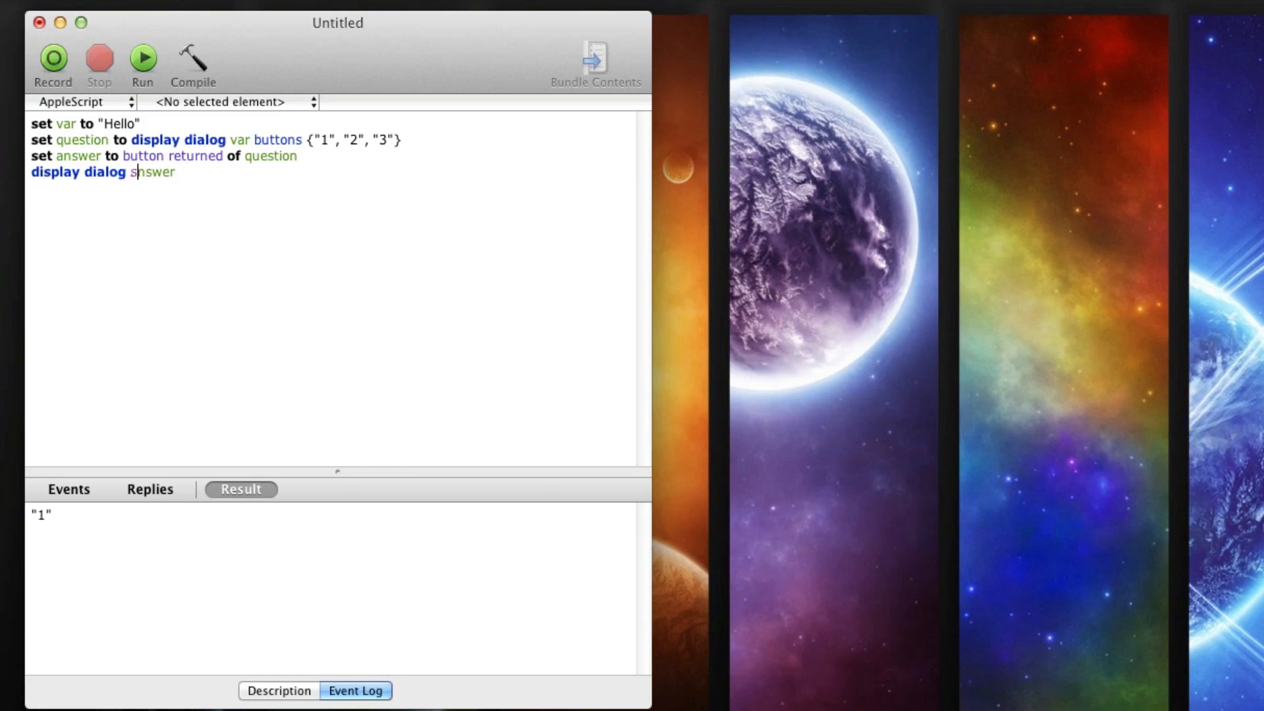
Fix answer on line four, run, choose 3, and close the dialog showing 3.
type("answer")
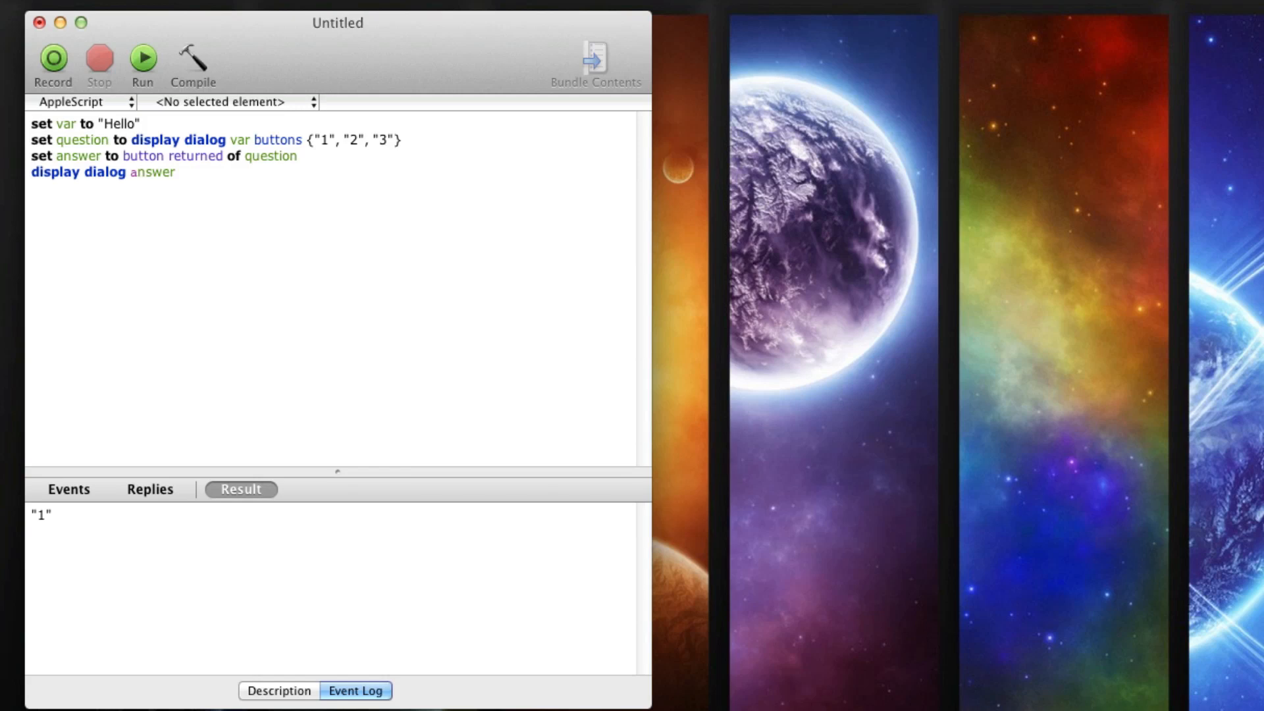
left_click(137, 172)
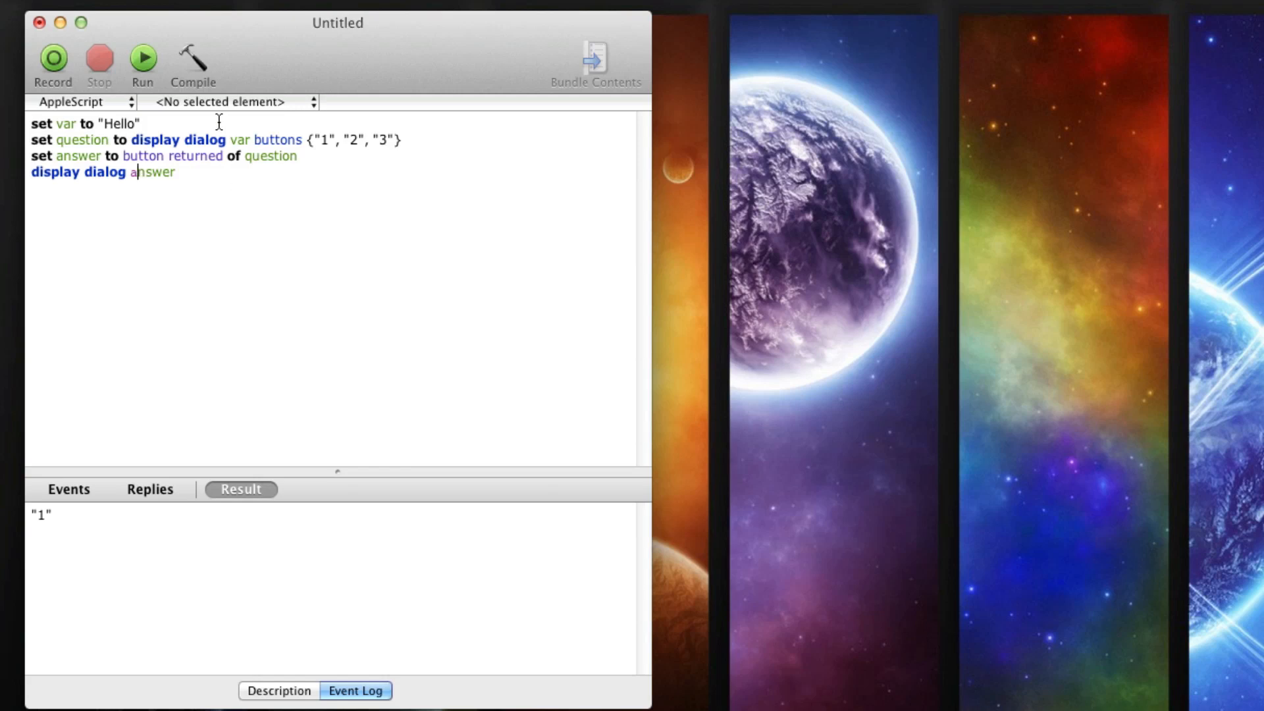
left_click(143, 59)
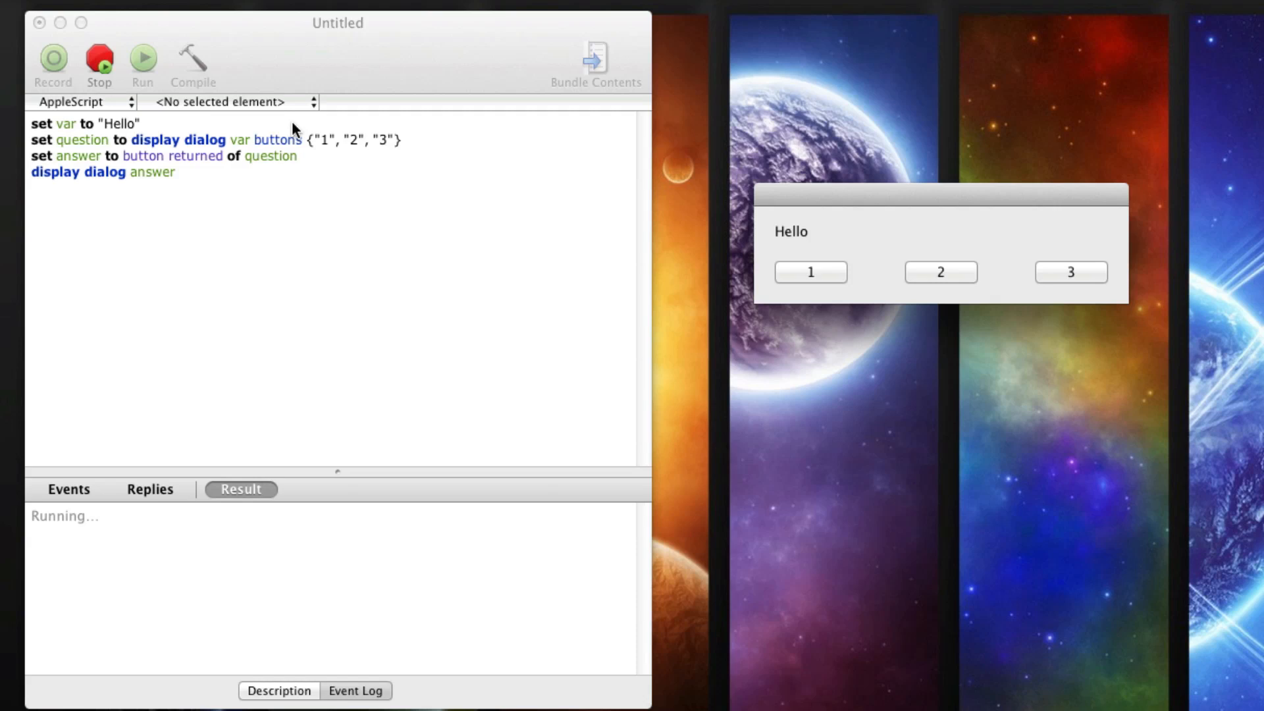
mouse_move(516, 155)
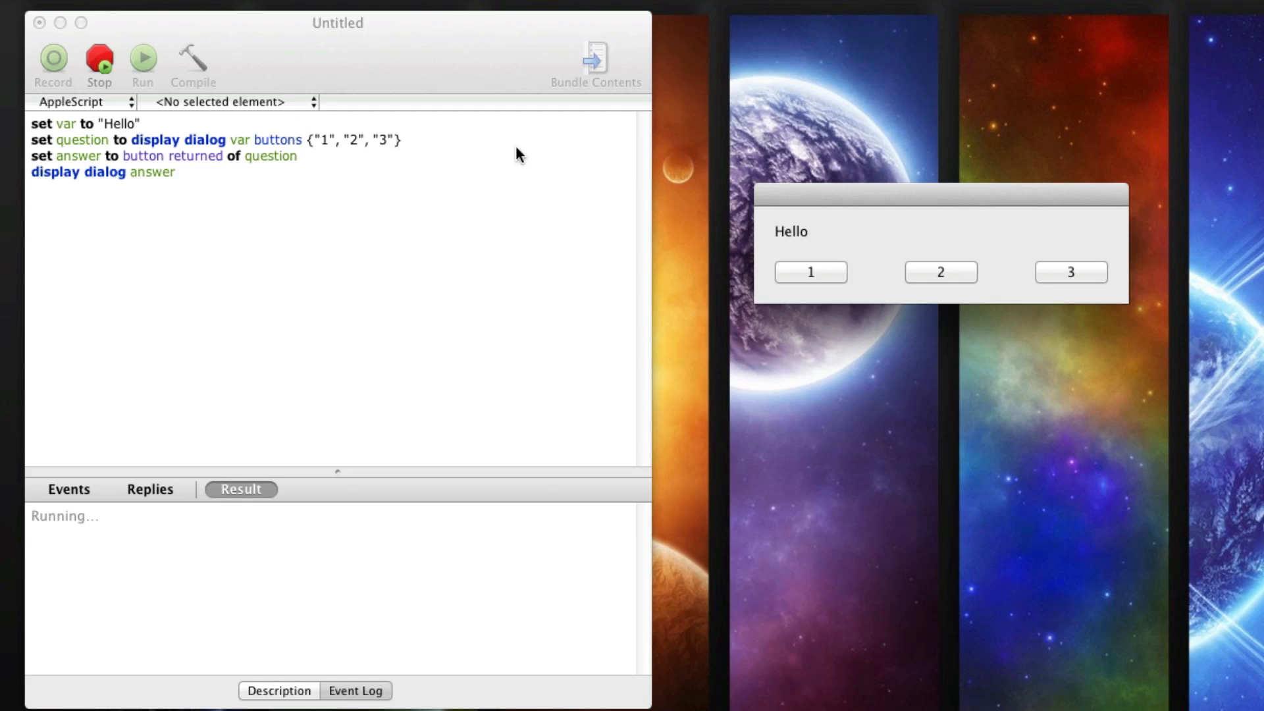
mouse_move(1064, 262)
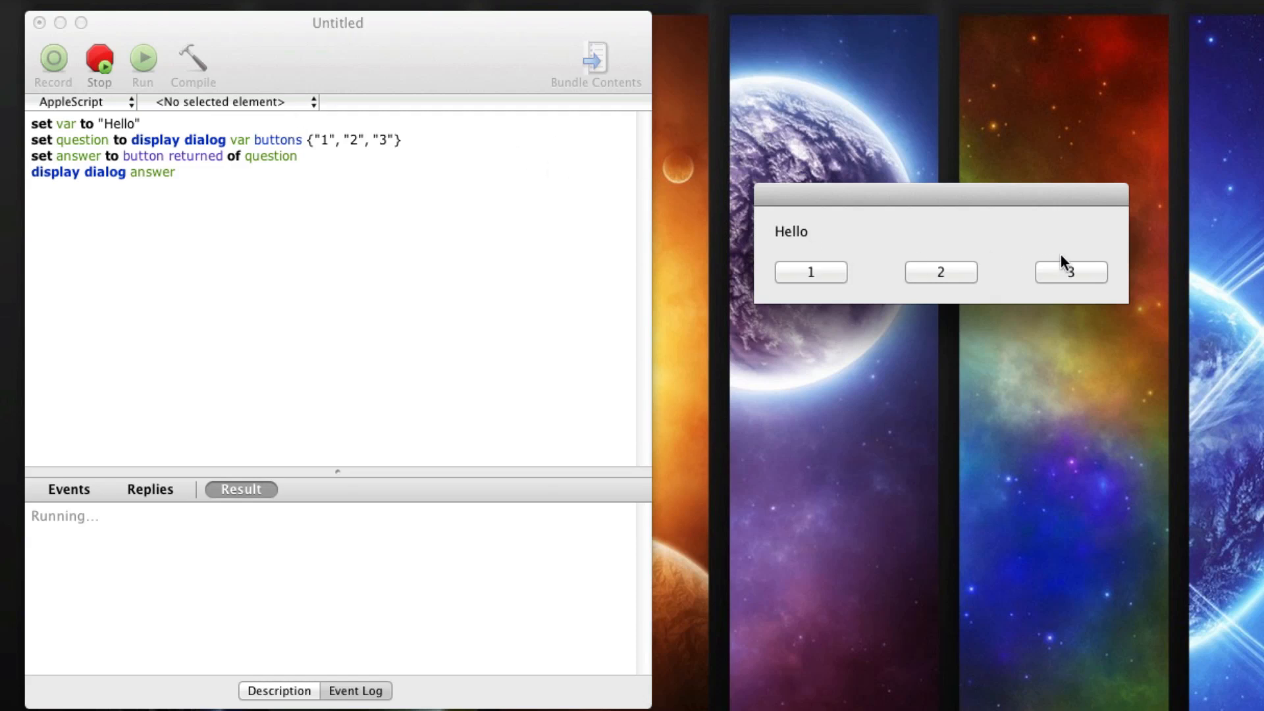
left_click(1070, 272)
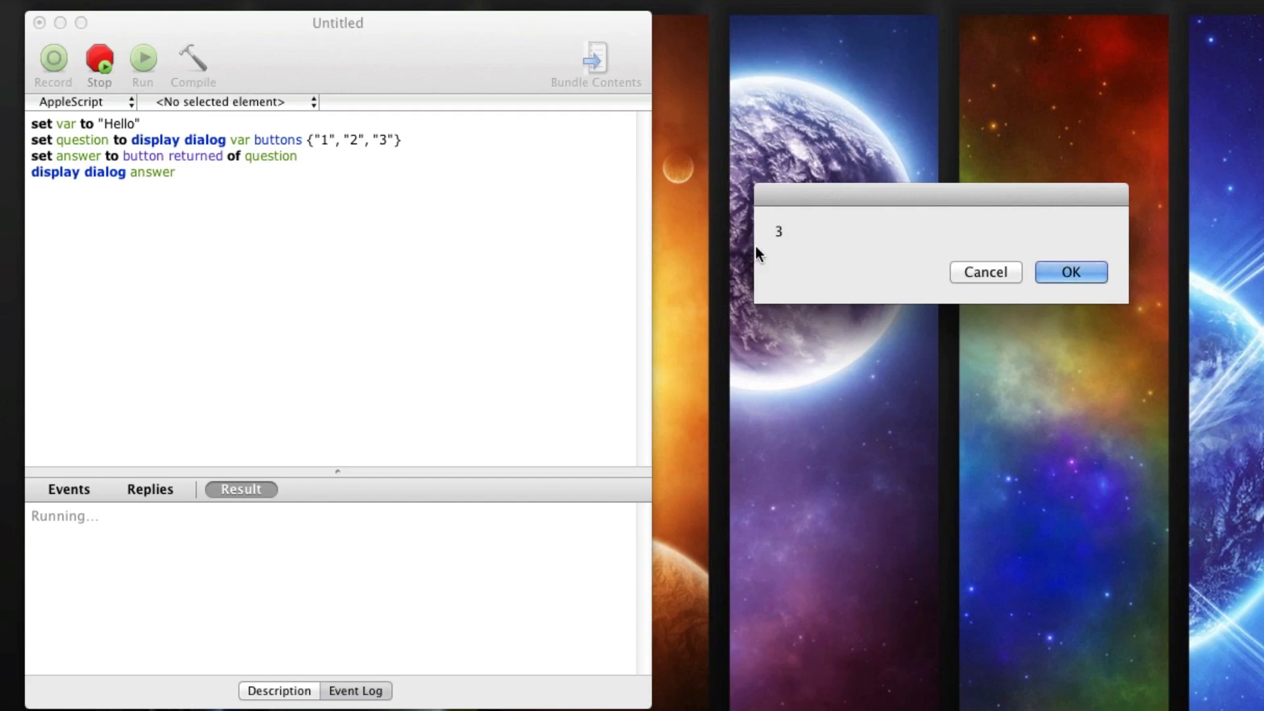
mouse_move(402, 201)
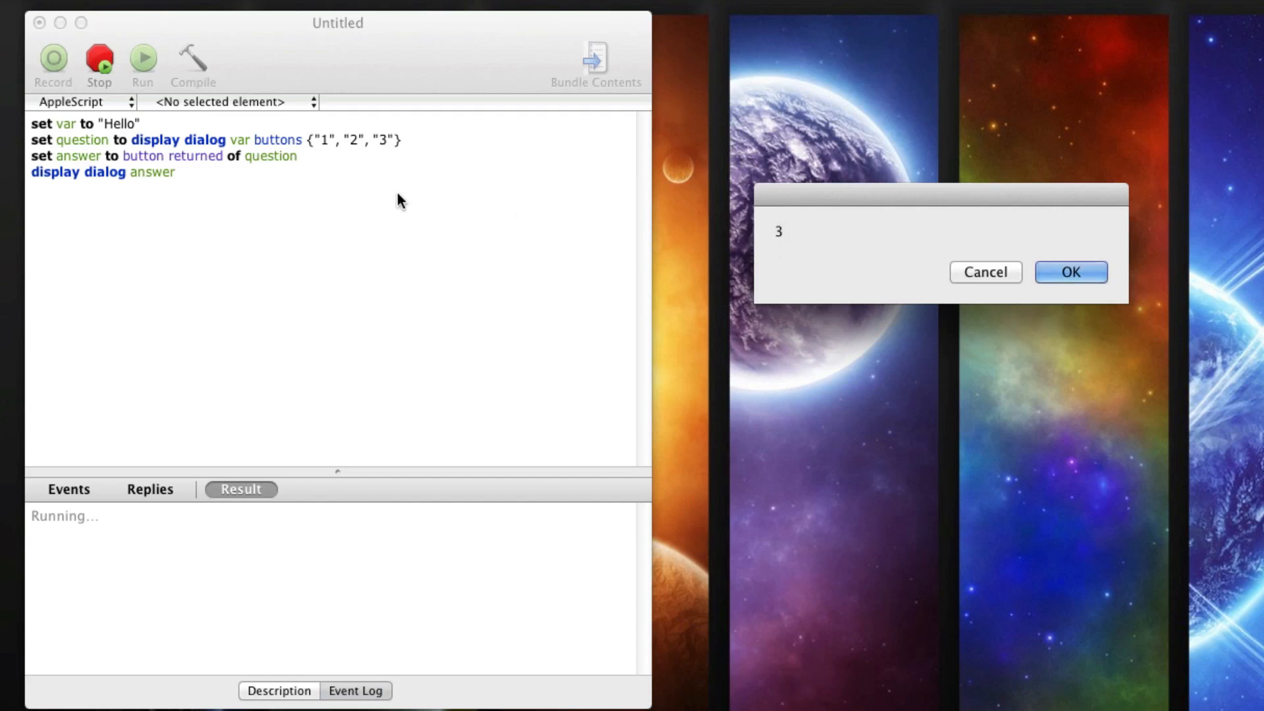
left_click(1071, 272)
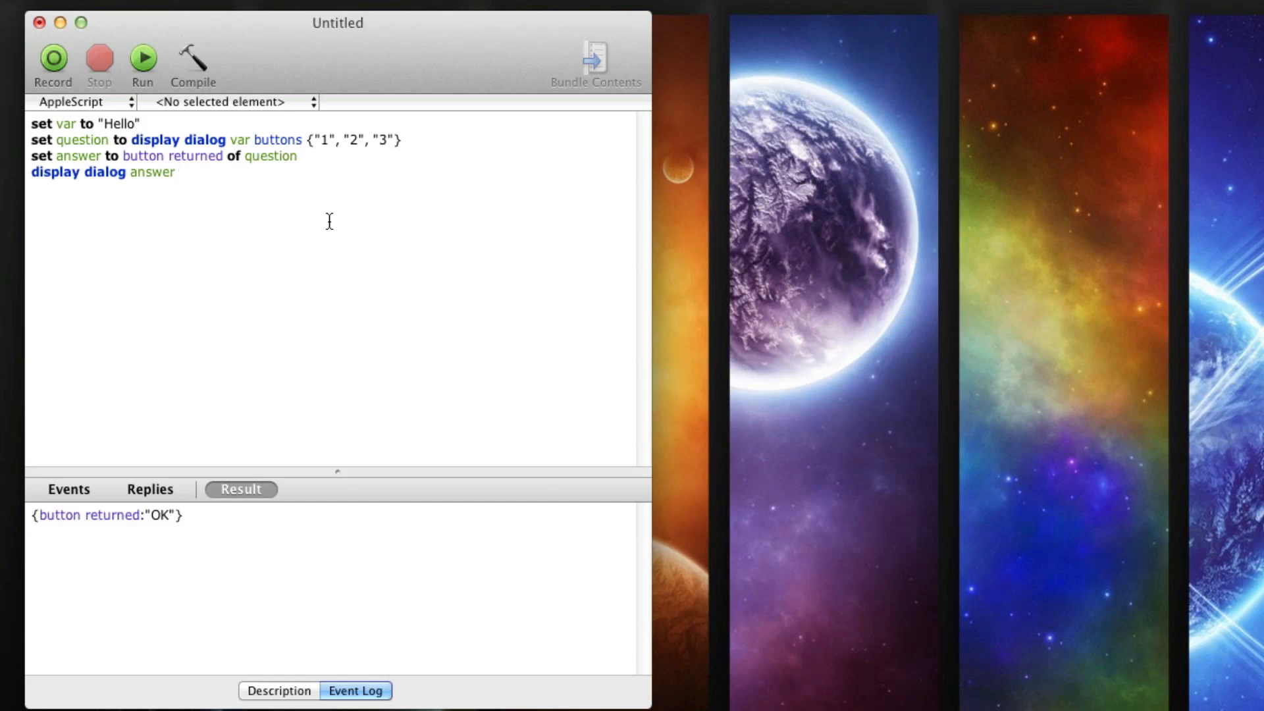
left_click(176, 171)
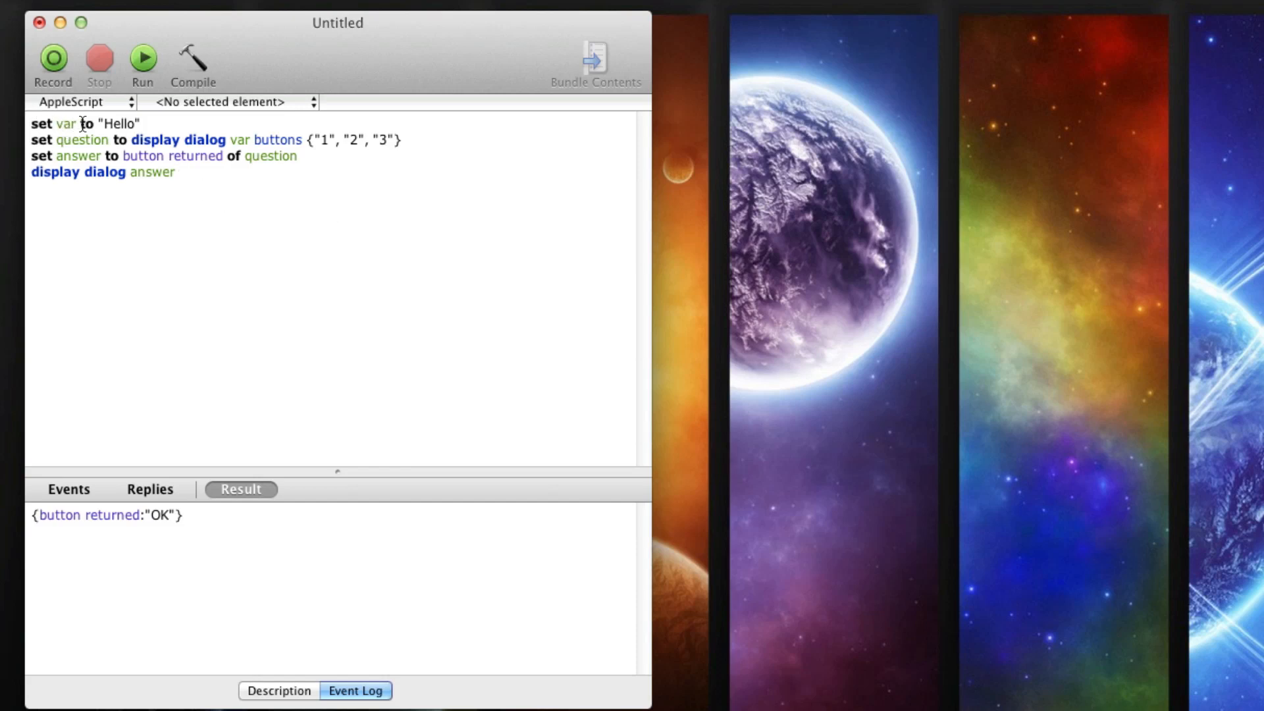
mouse_move(4, 169)
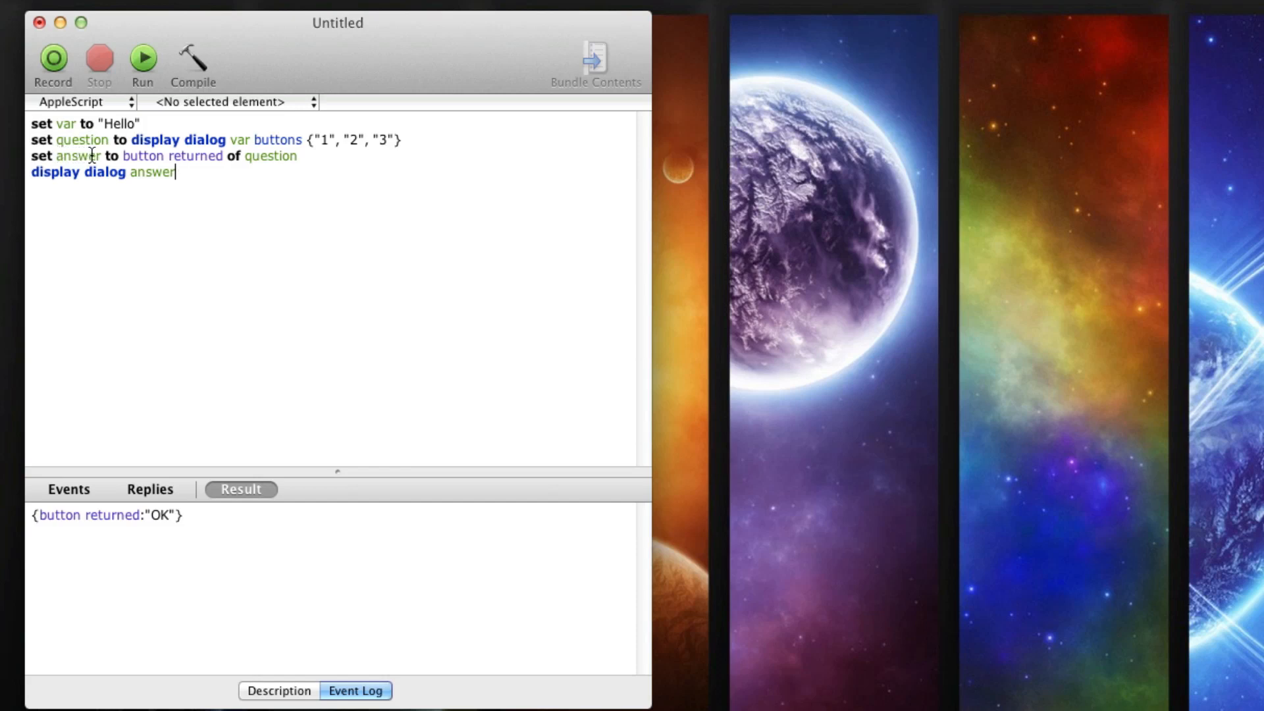
mouse_move(262, 155)
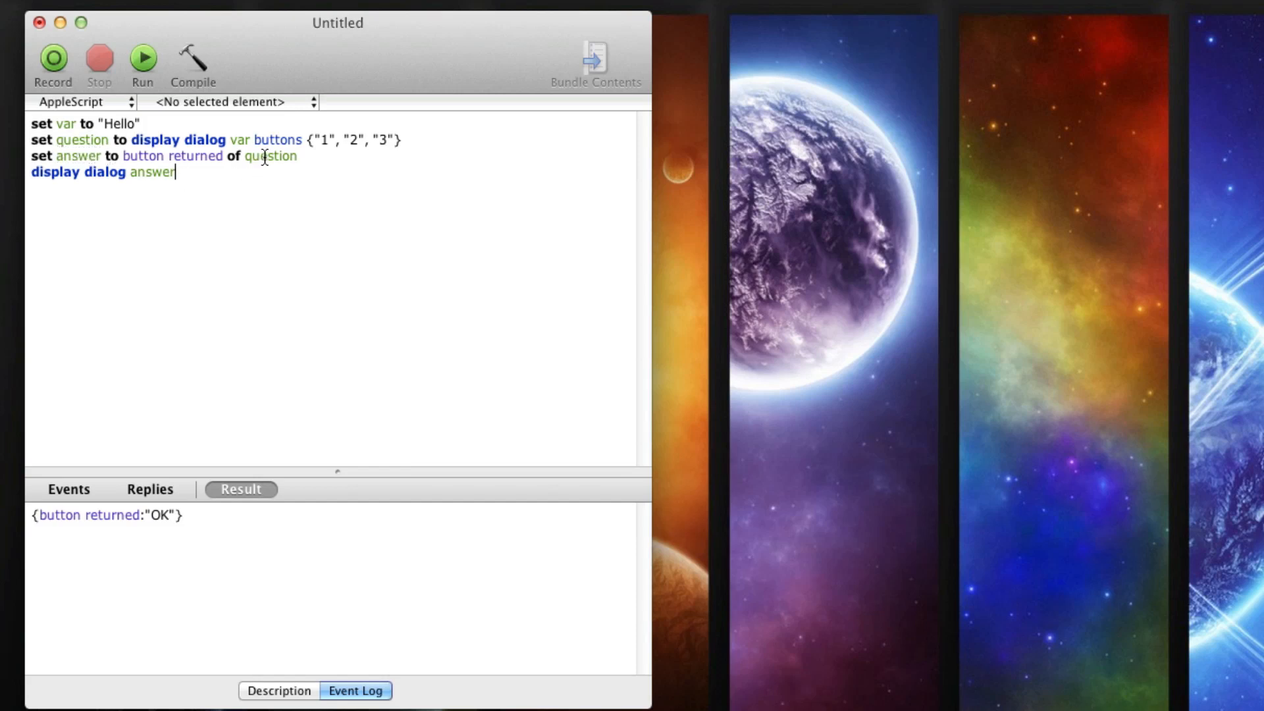
mouse_move(169, 158)
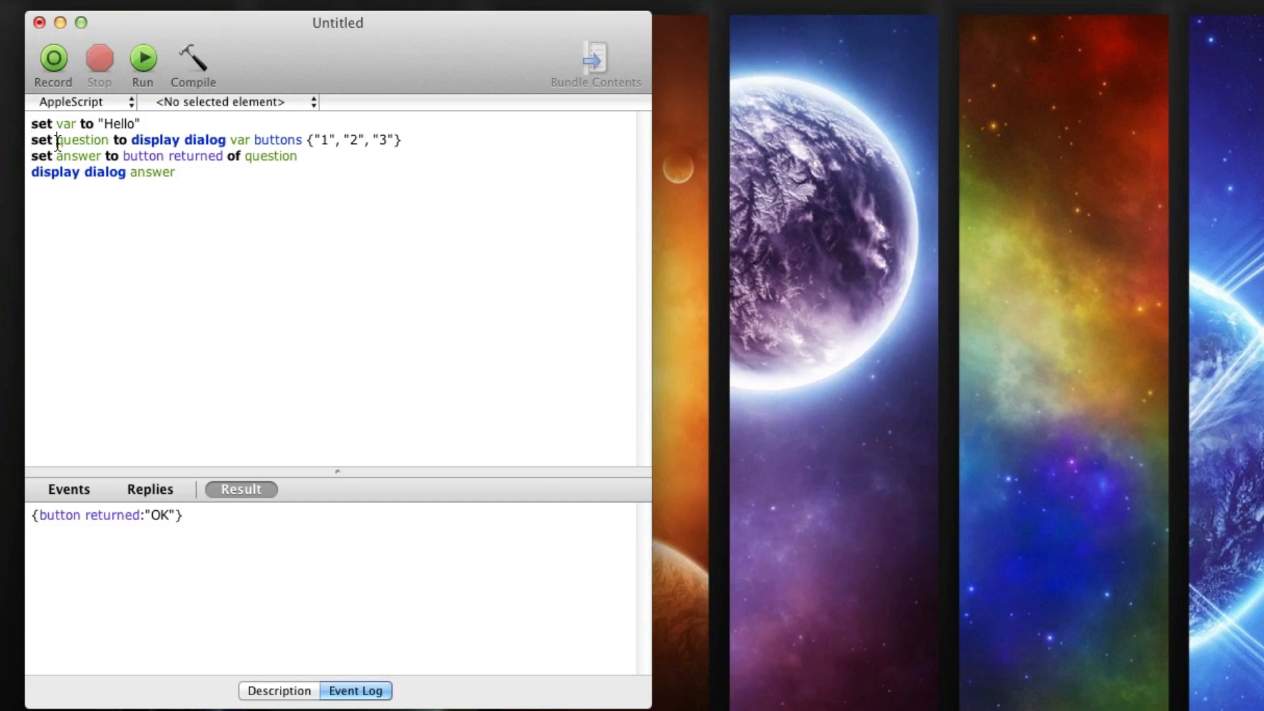
double_click(81, 140)
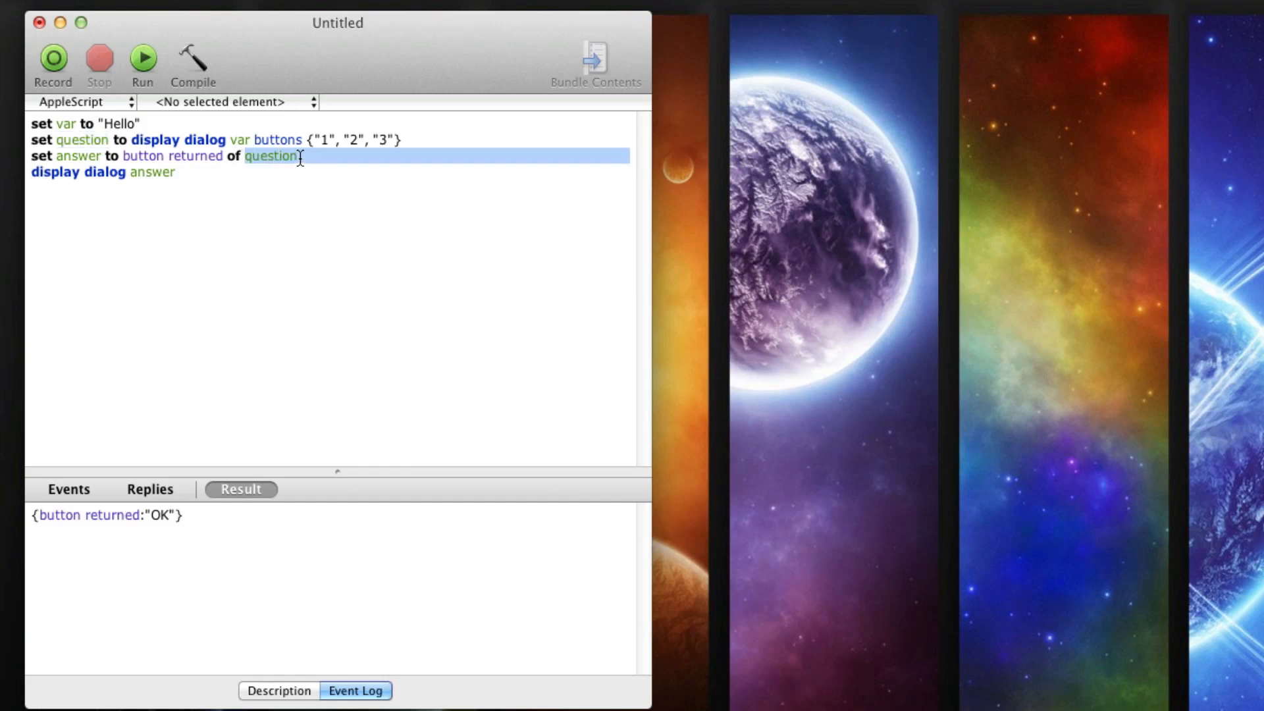
double_click(78, 159)
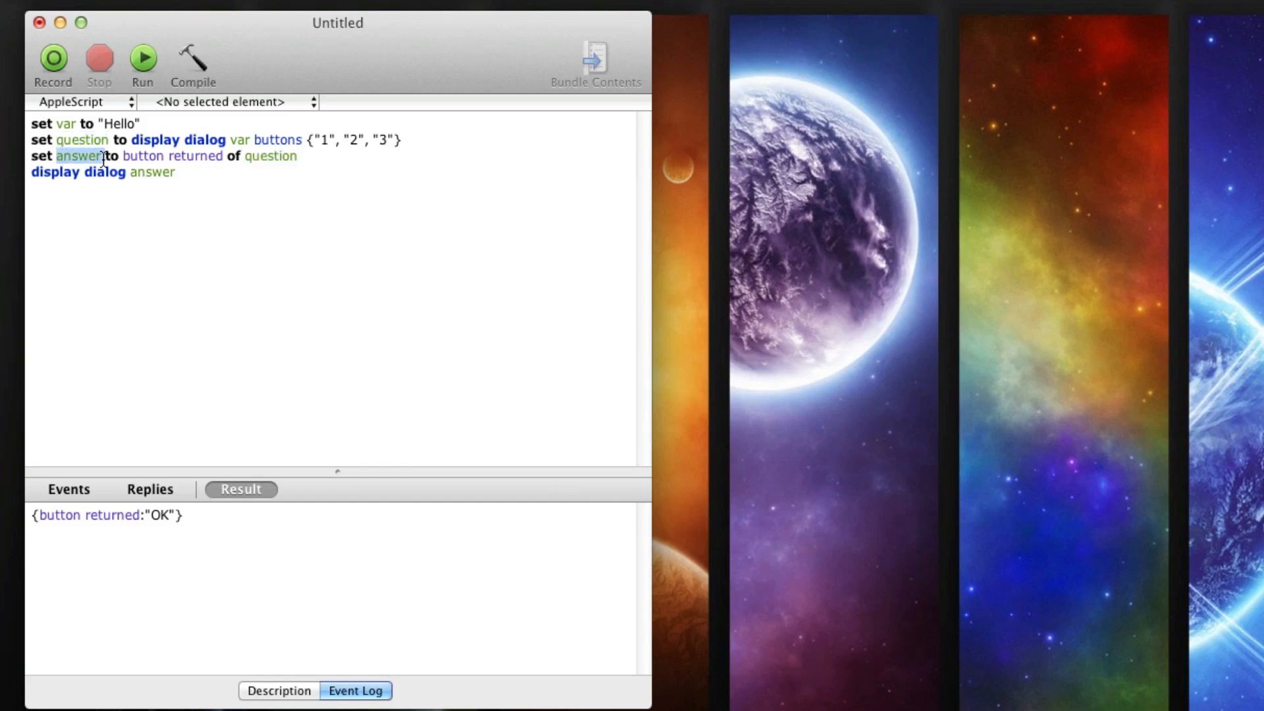
double_click(153, 172)
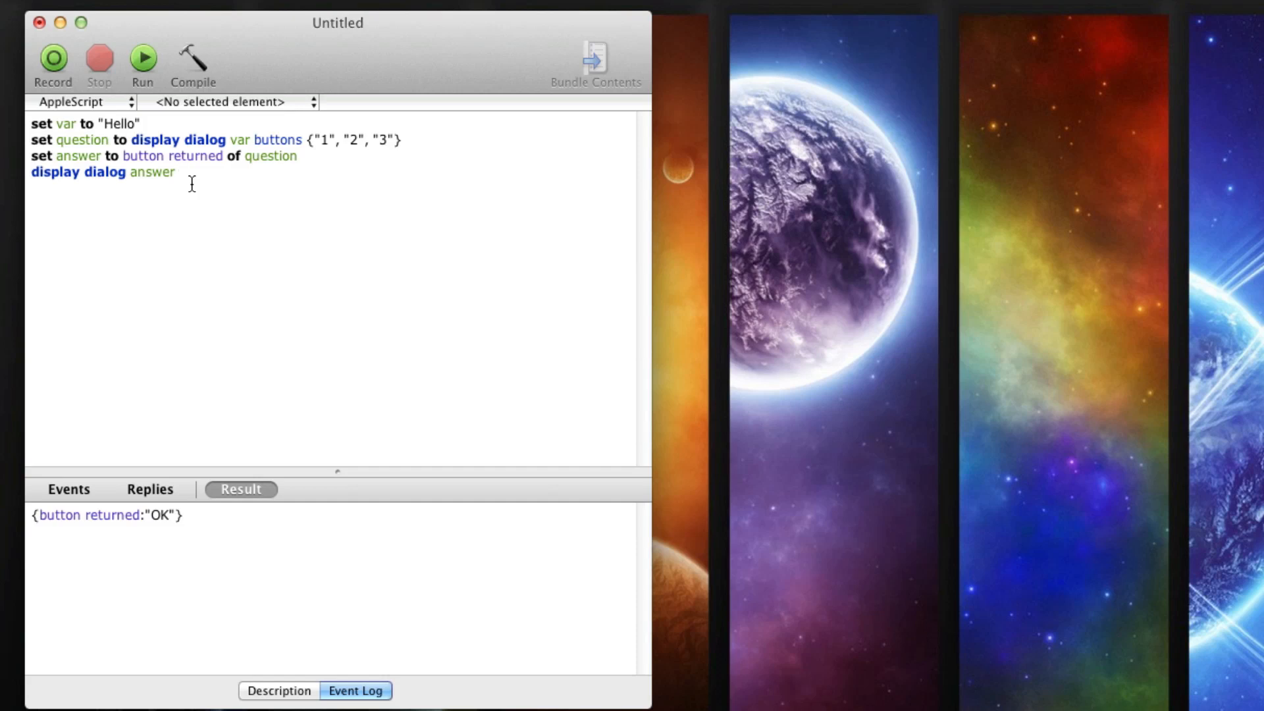
left_click(174, 172)
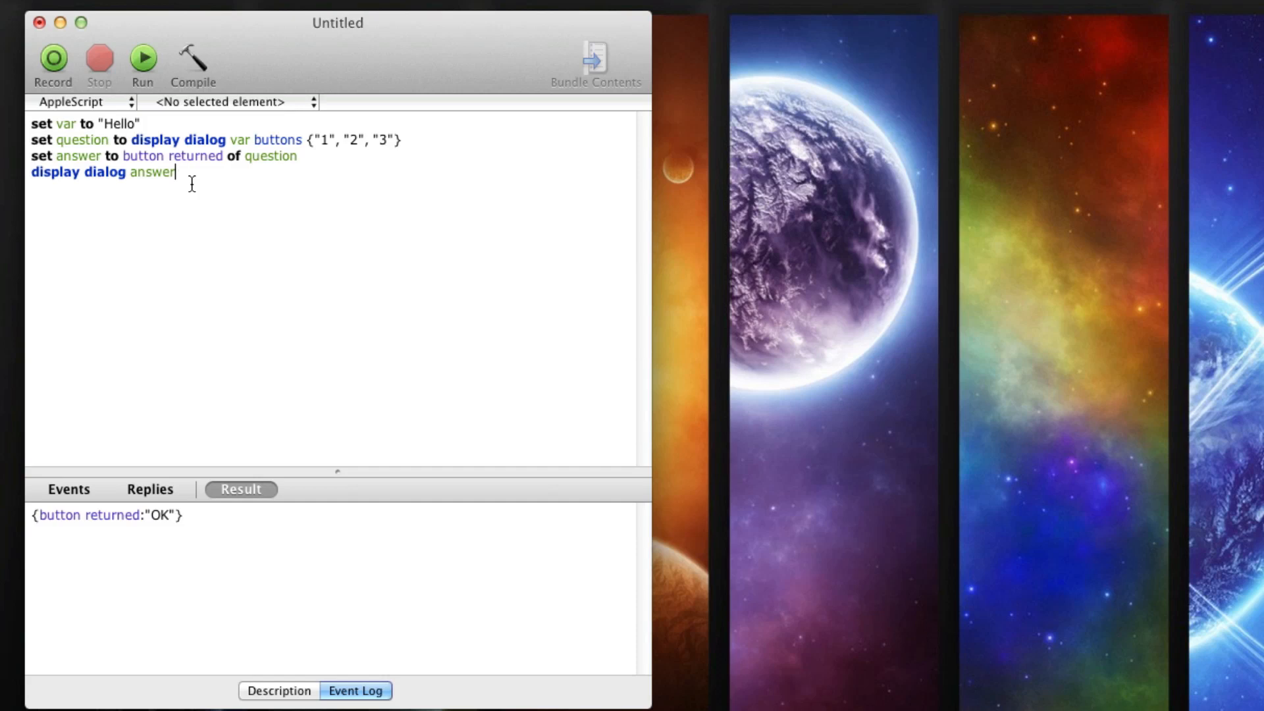